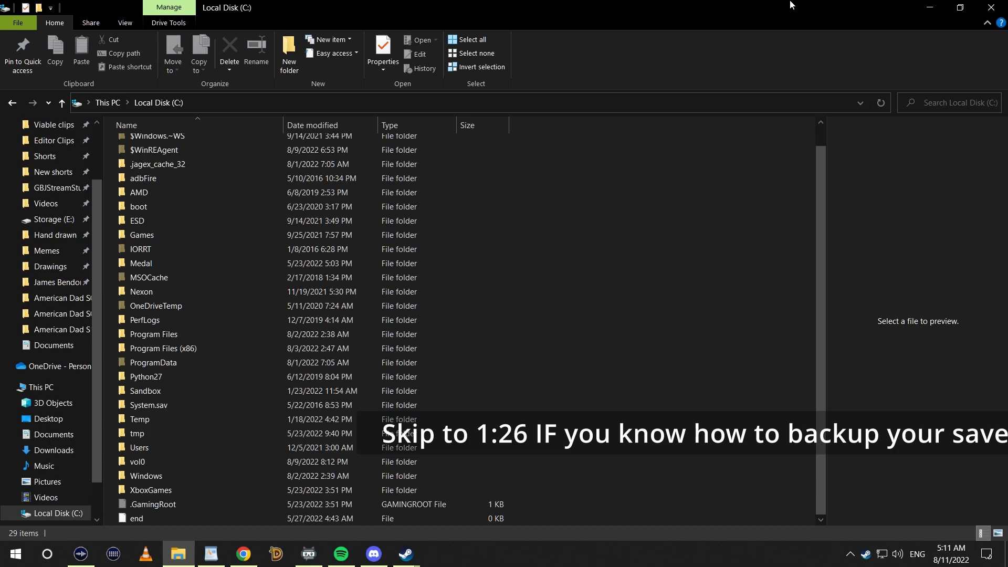
Step: Browse the top level of Local Disk (C:) and return to This PC
click(136, 433)
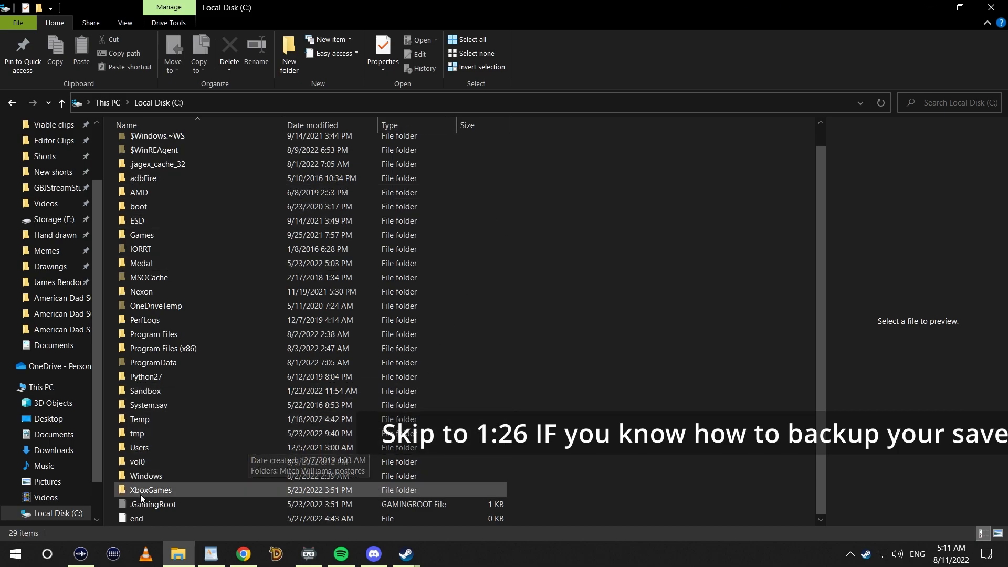
scroll(up, 3)
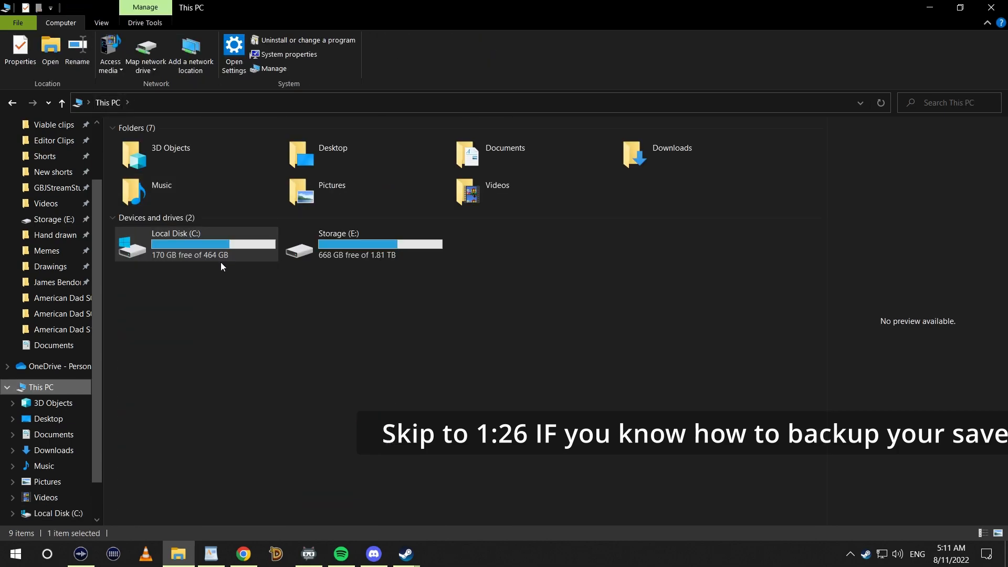
Step: Navigate C: > Users > your user folder > AppData to reach the Local, LocalLow and Roaming folders
double_click(176, 233)
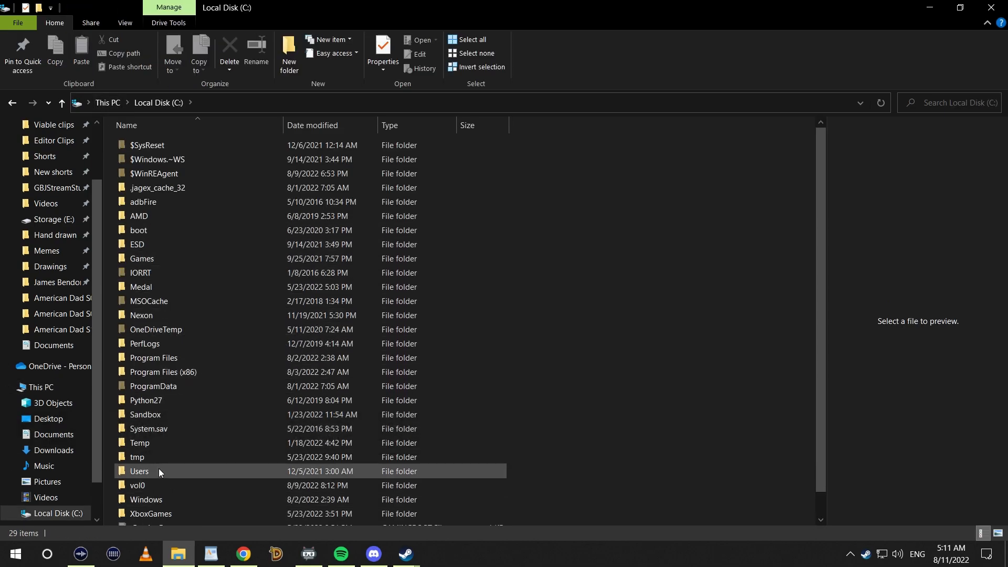
double_click(140, 471)
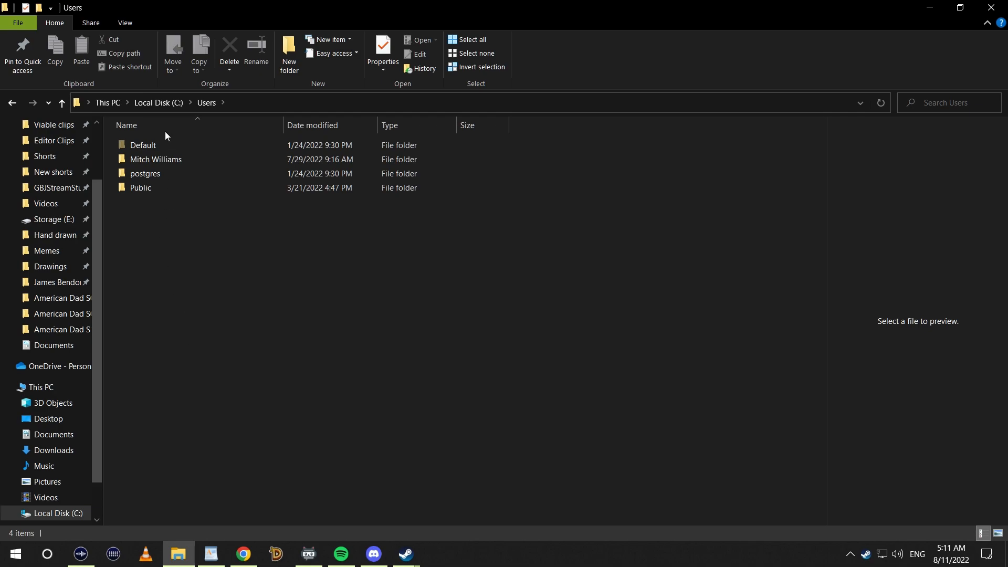
double_click(156, 158)
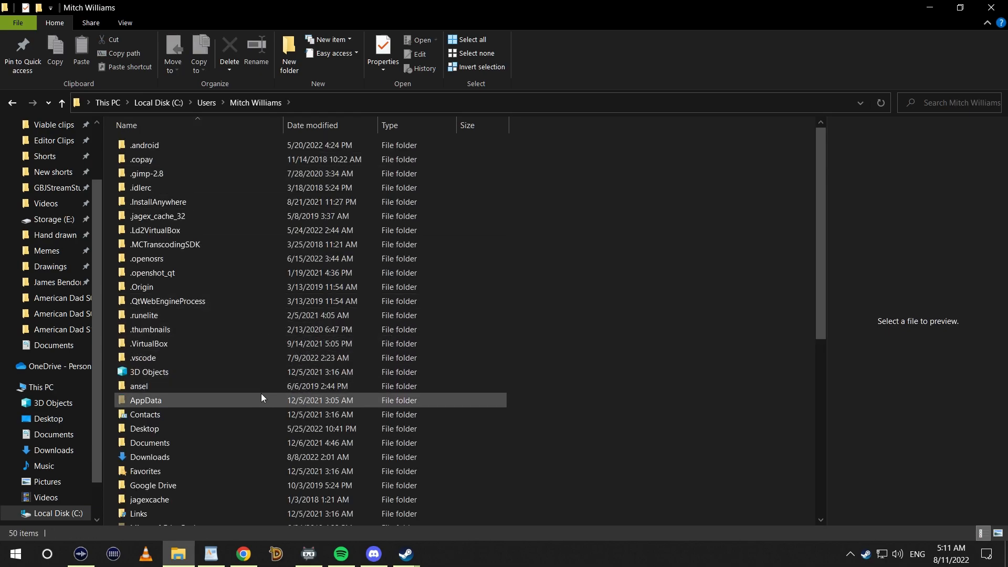
mouse_move(261, 400)
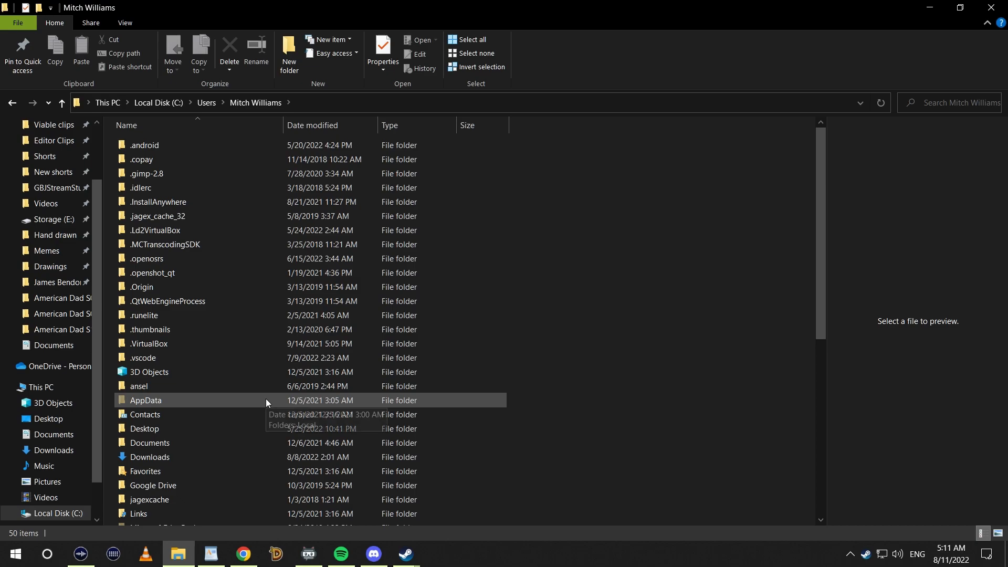
mouse_move(270, 400)
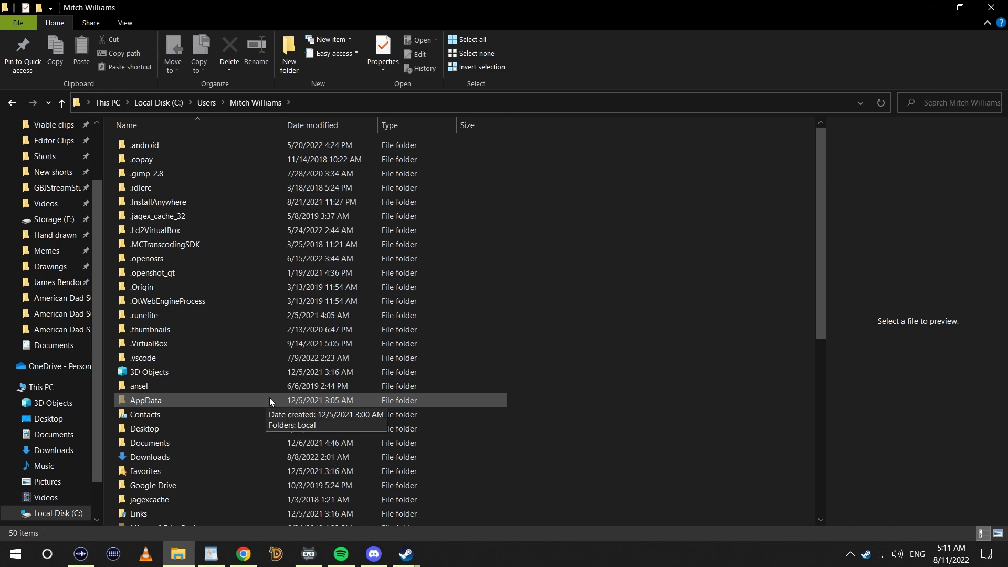
double_click(145, 400)
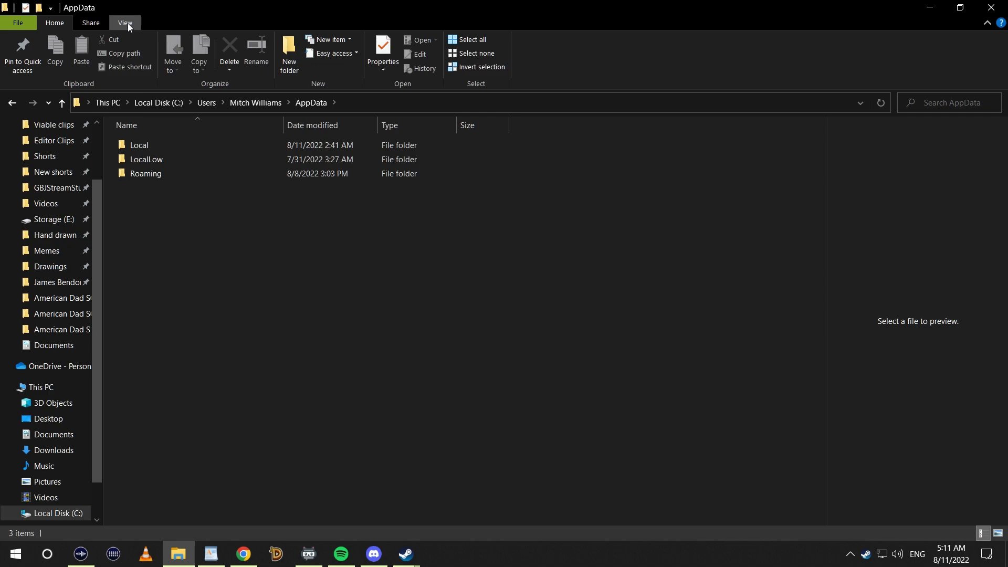
Step: Enable Hidden items in the View ribbon and select the LocalLow folder
click(124, 23)
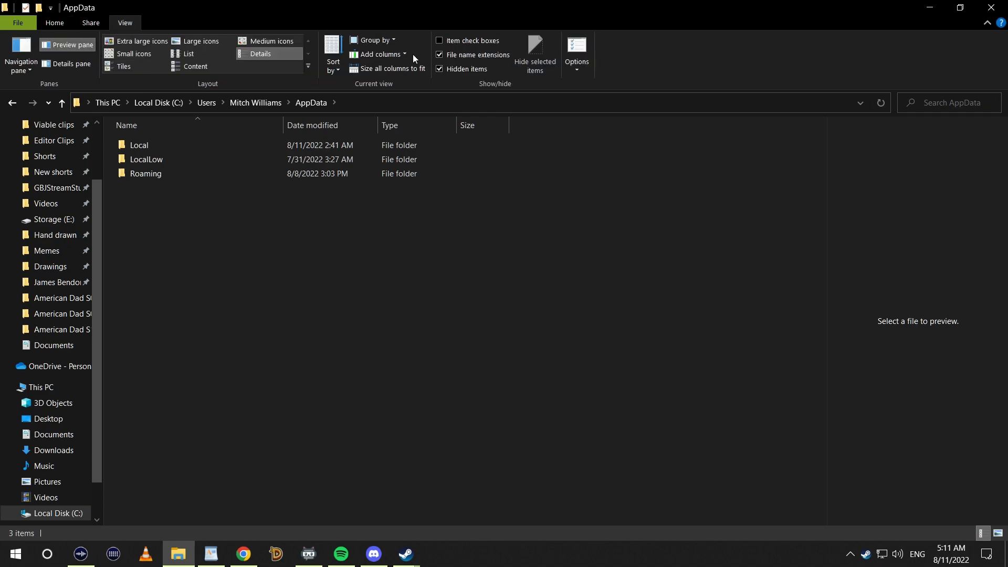
mouse_move(443, 70)
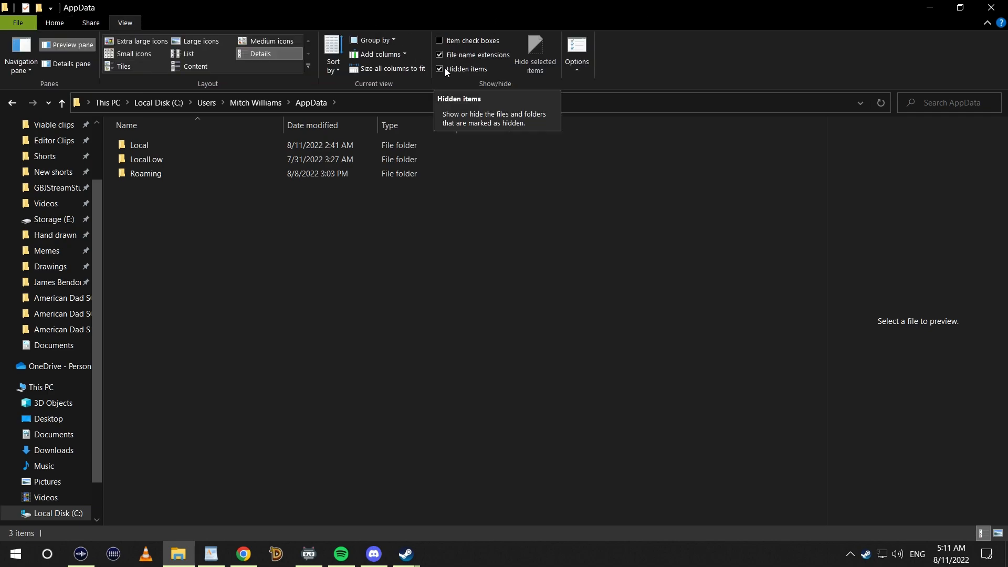
click(439, 70)
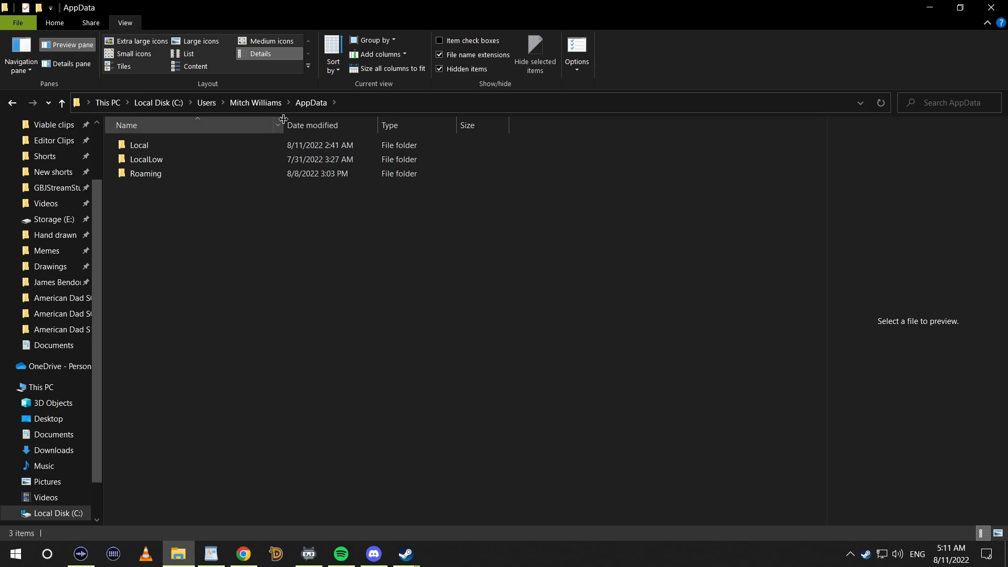
click(147, 159)
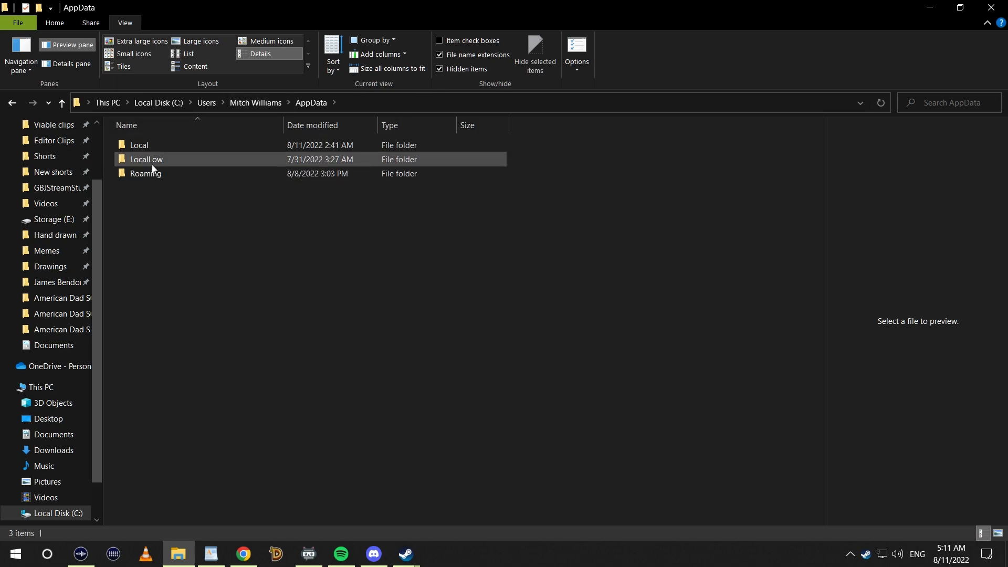
mouse_move(158, 164)
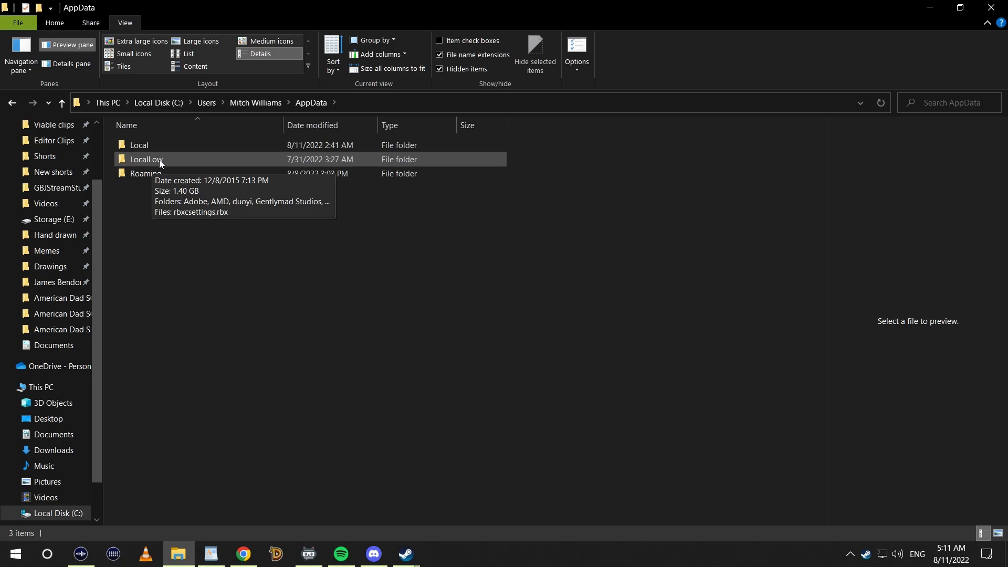
Step: Copy the Dinkum save folder from LocalLow's James Bendon directory
double_click(146, 159)
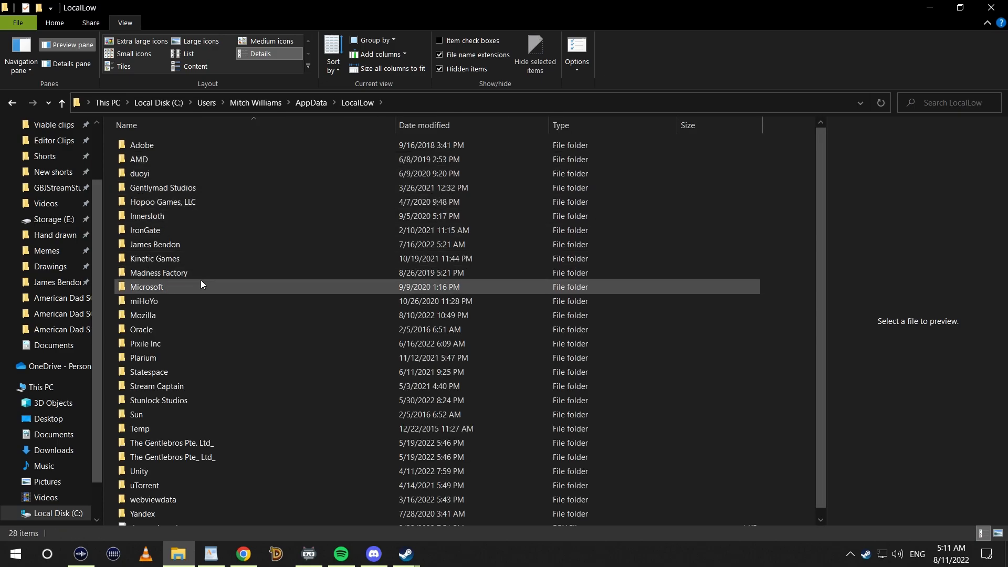
double_click(155, 245)
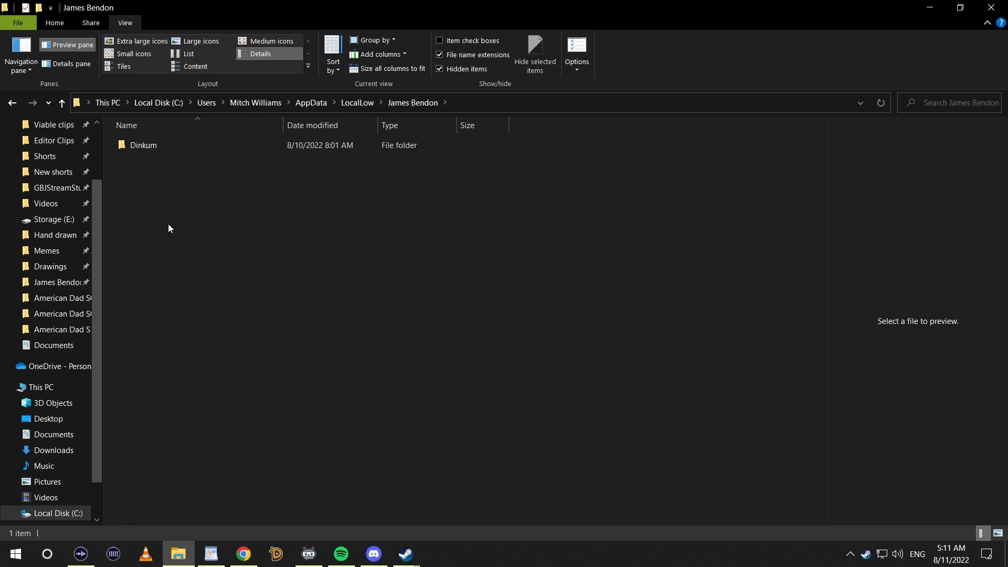
right_click(143, 145)
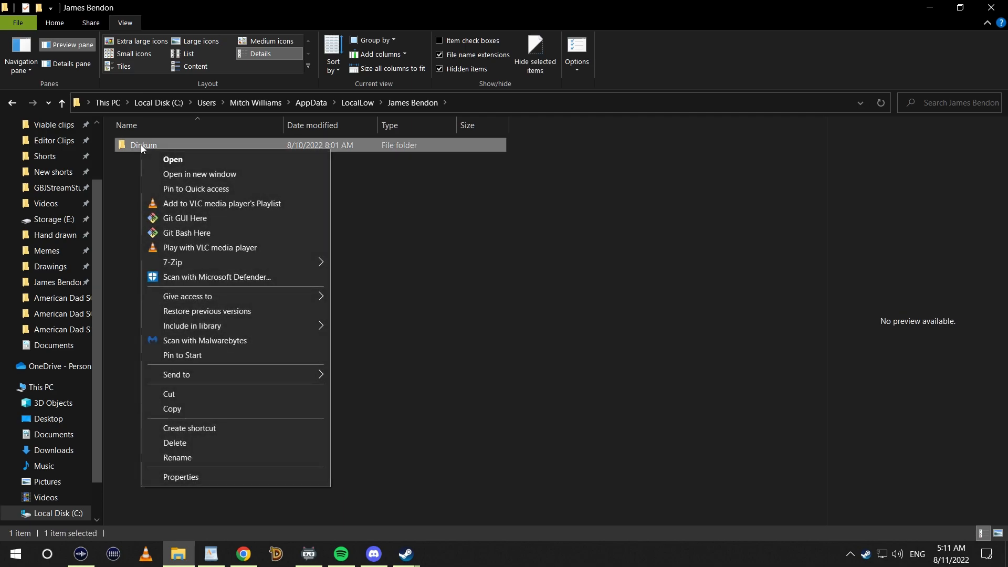
click(191, 404)
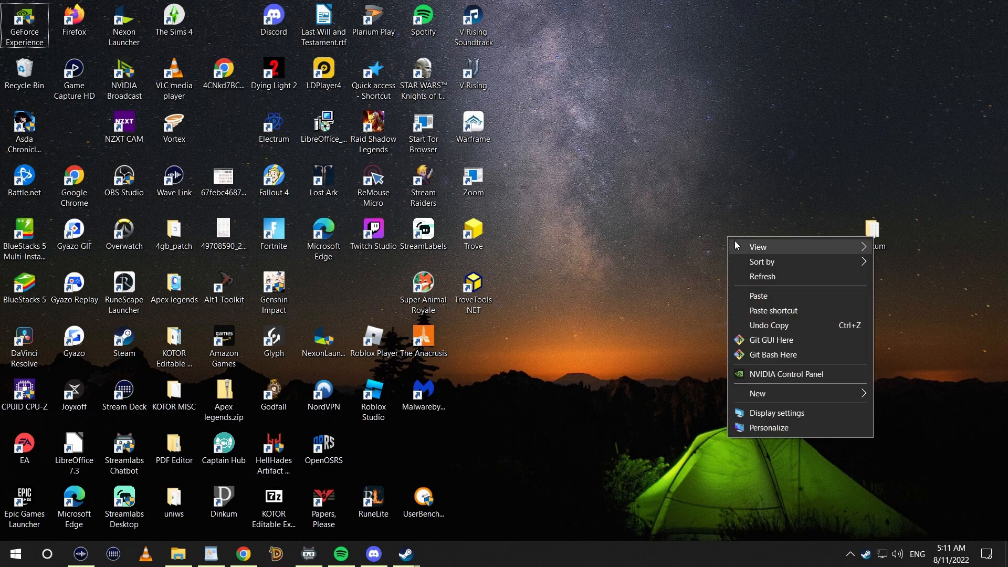
Step: Paste the Dinkum save folder onto the desktop as a backup
click(614, 314)
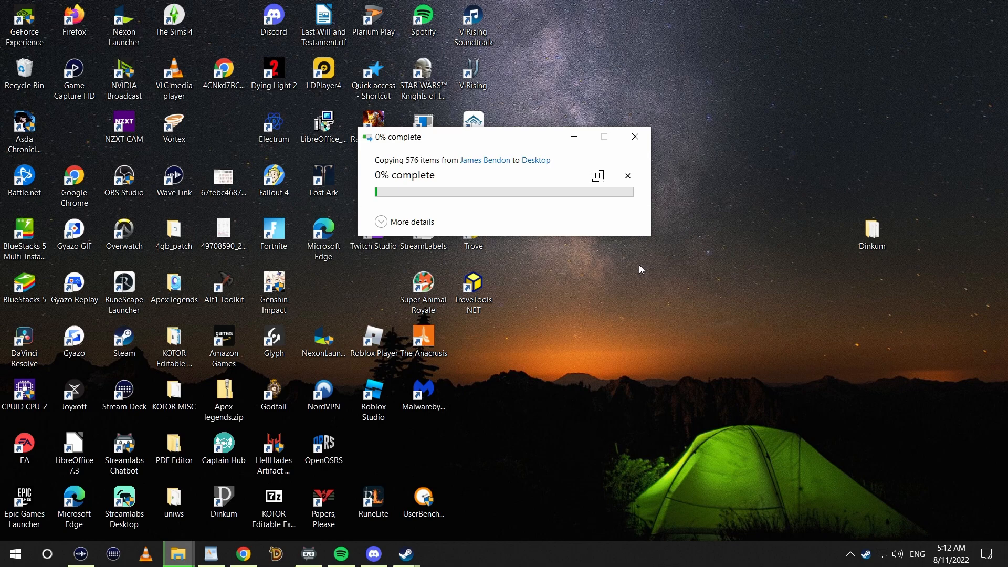
mouse_move(484, 208)
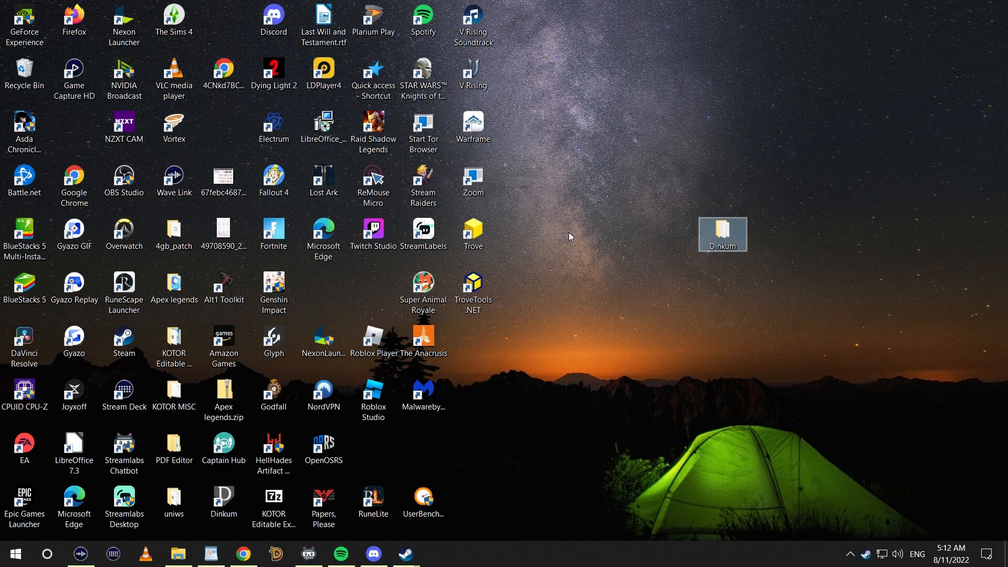
mouse_move(576, 239)
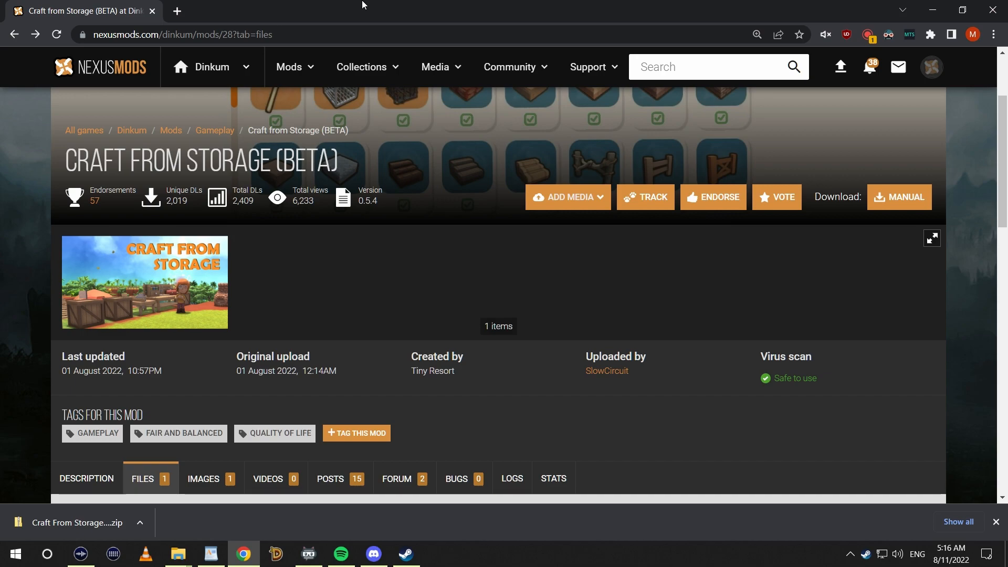
Step: Start the manual download of Craft From Storage v0.5.4 from Main Files
scroll(down, 3)
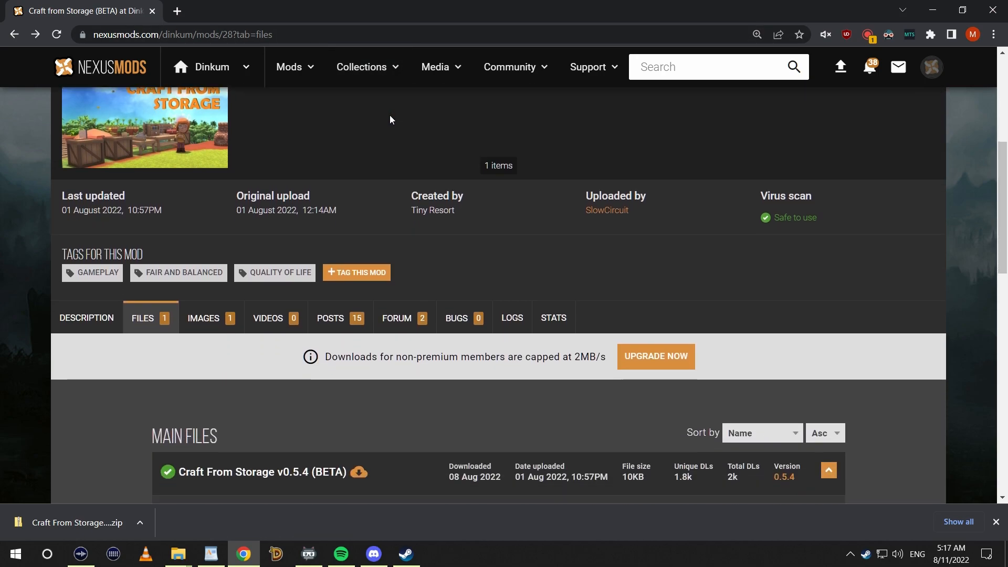
scroll(down, 3)
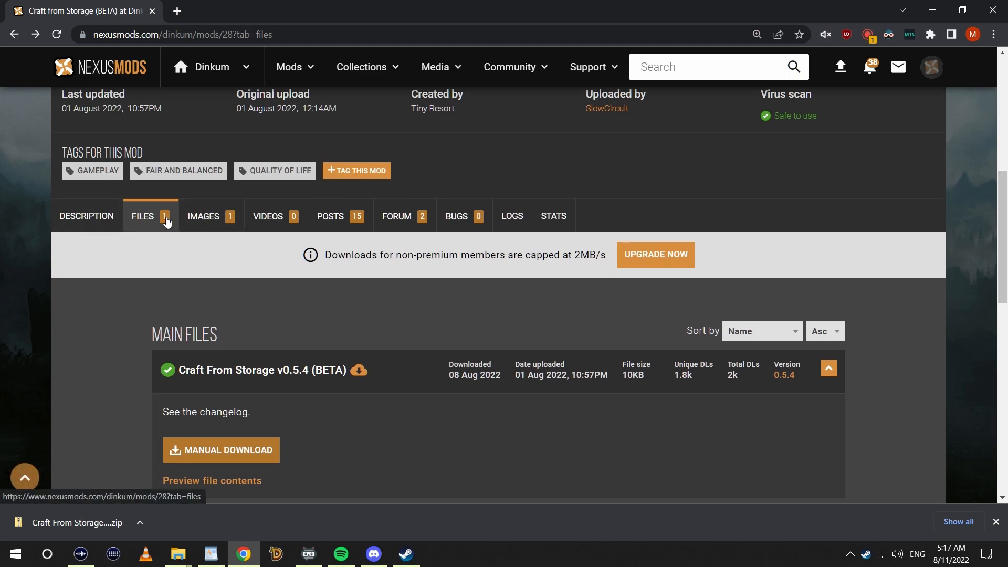
scroll(down, 3)
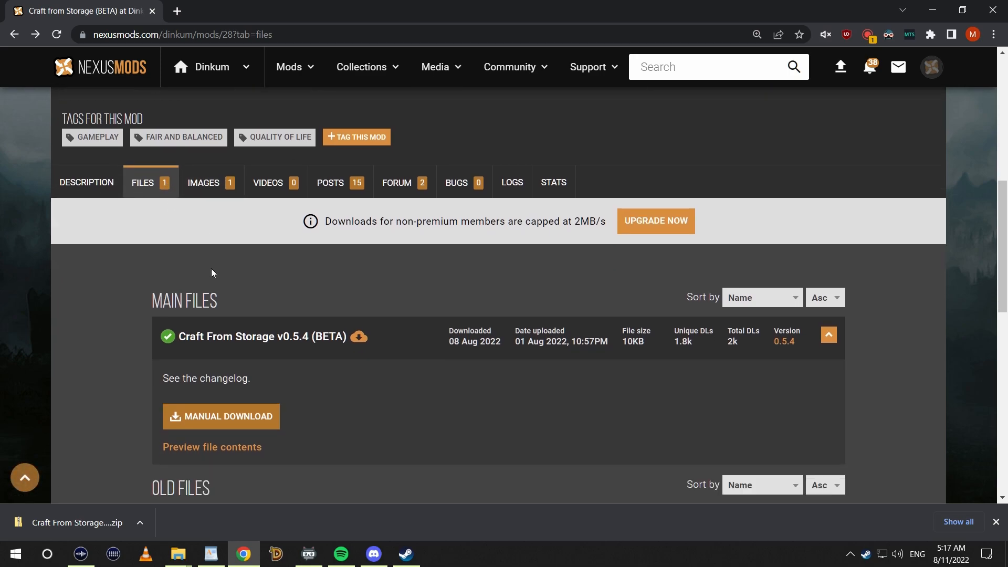
click(220, 416)
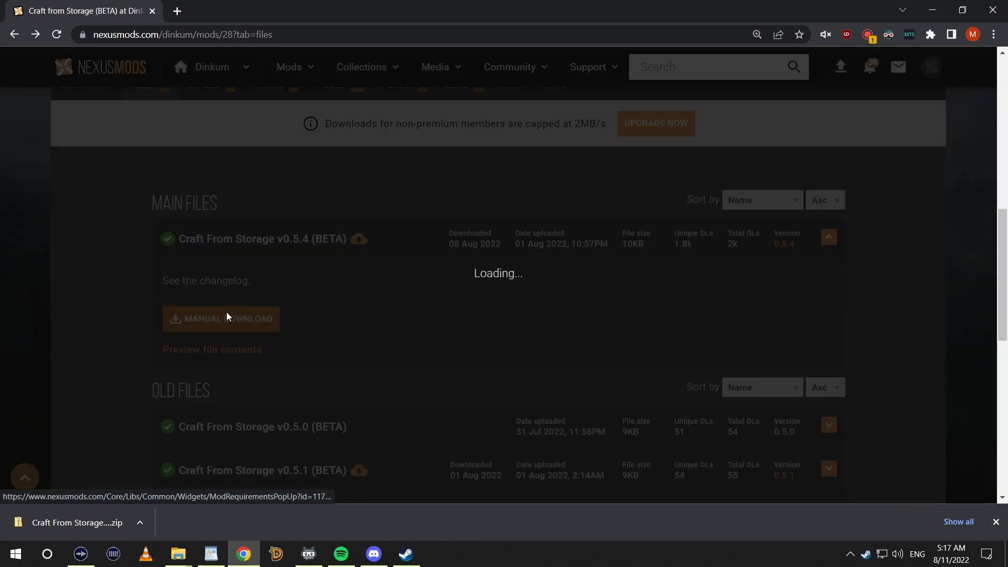
Step: Follow the BepinEx 6 link in the Additional files required popup to the Bleeding Edge builds page
click(221, 319)
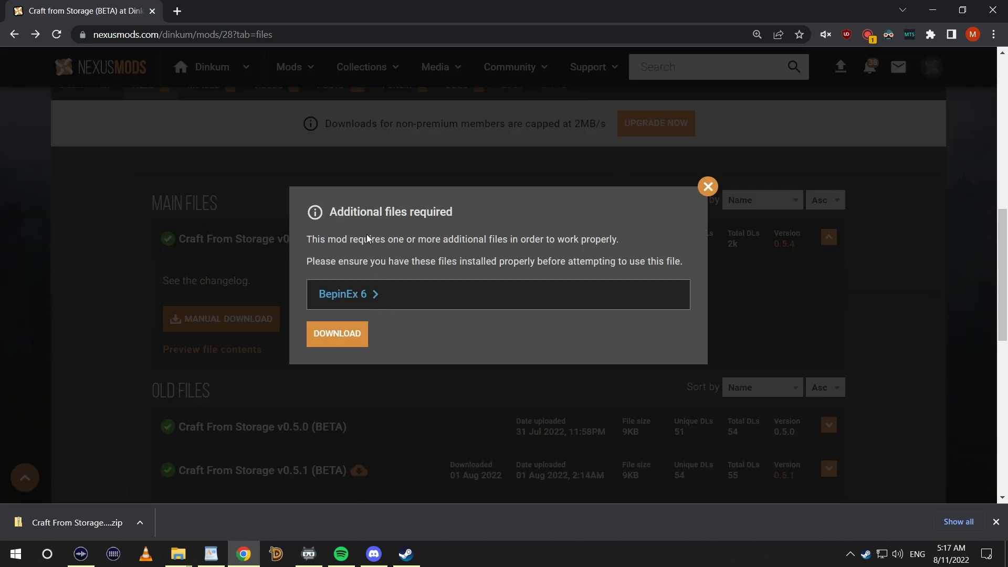
mouse_move(334, 285)
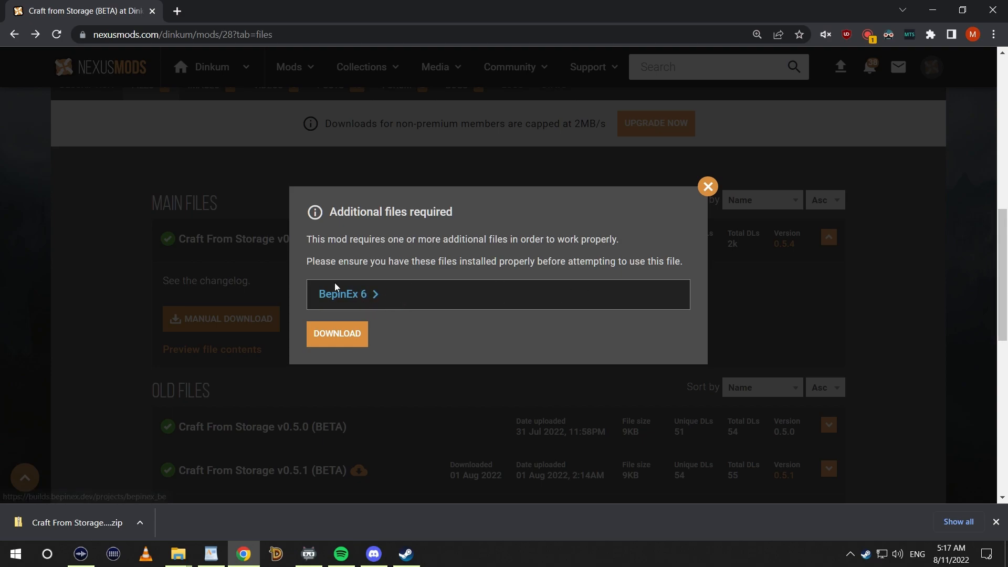
mouse_move(334, 303)
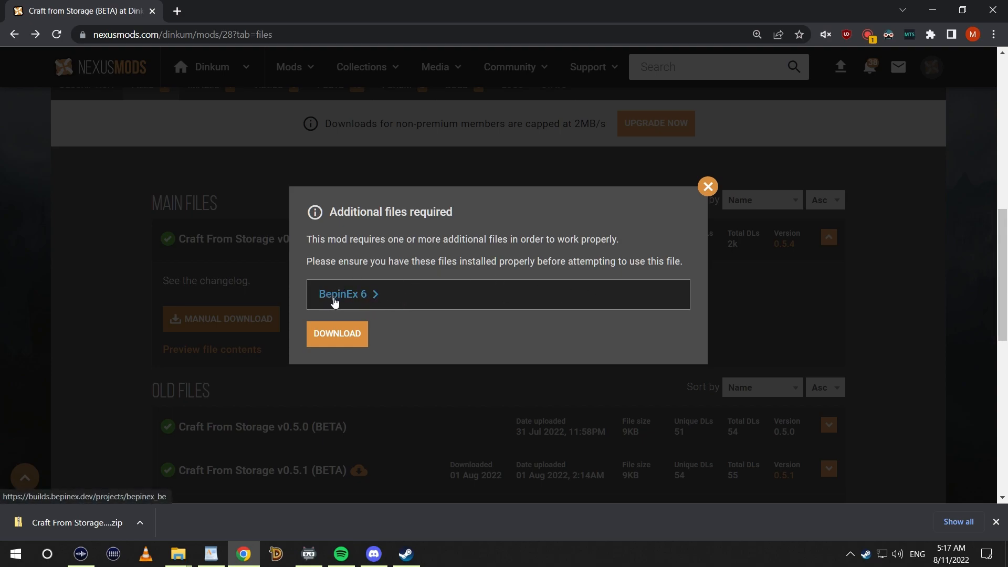
mouse_move(335, 301)
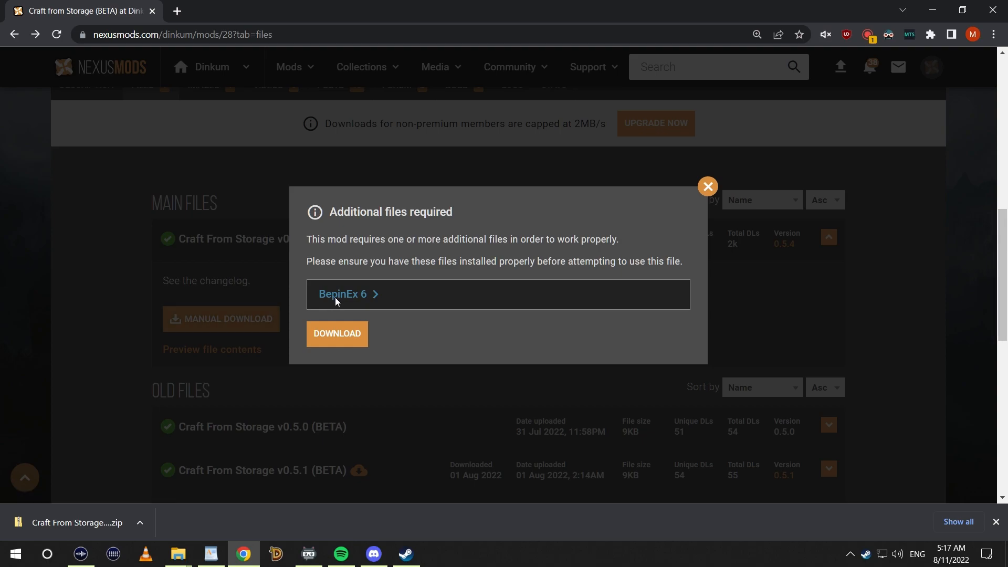
click(342, 294)
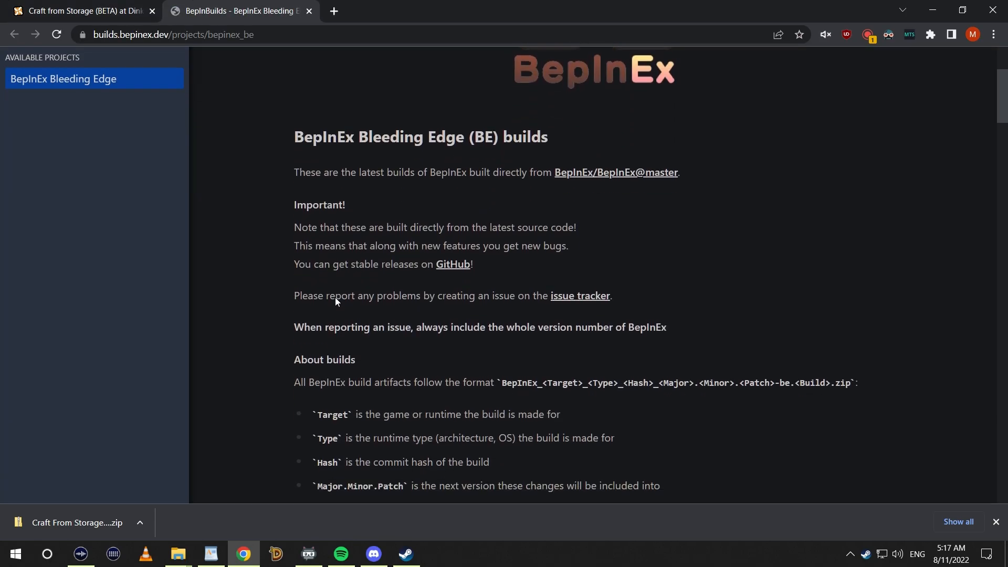
Step: Save the BepInEx_UnityMono_x64 zip to Downloads and return to the Craft From Storage page
scroll(down, 3)
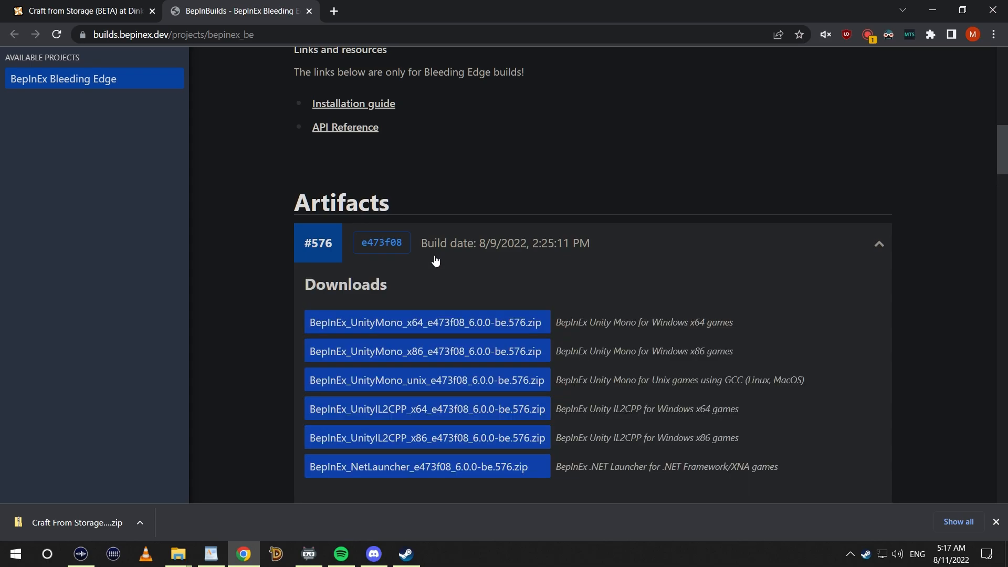
mouse_move(396, 336)
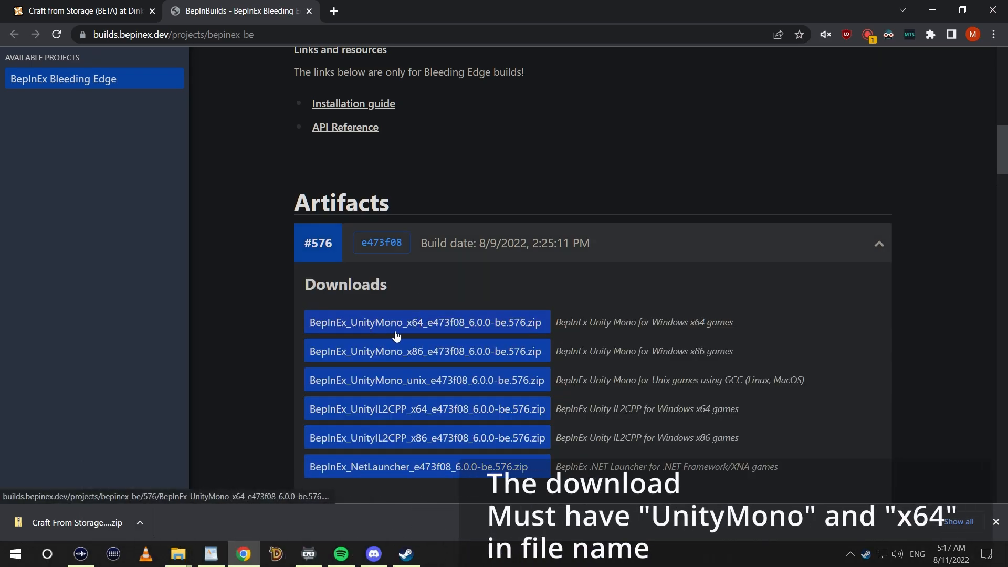
mouse_move(423, 326)
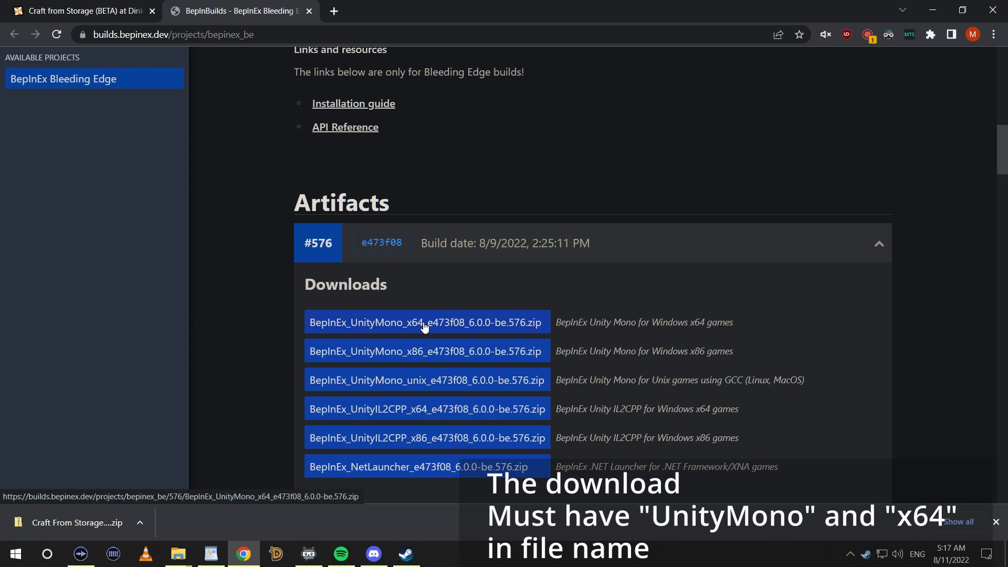
click(425, 323)
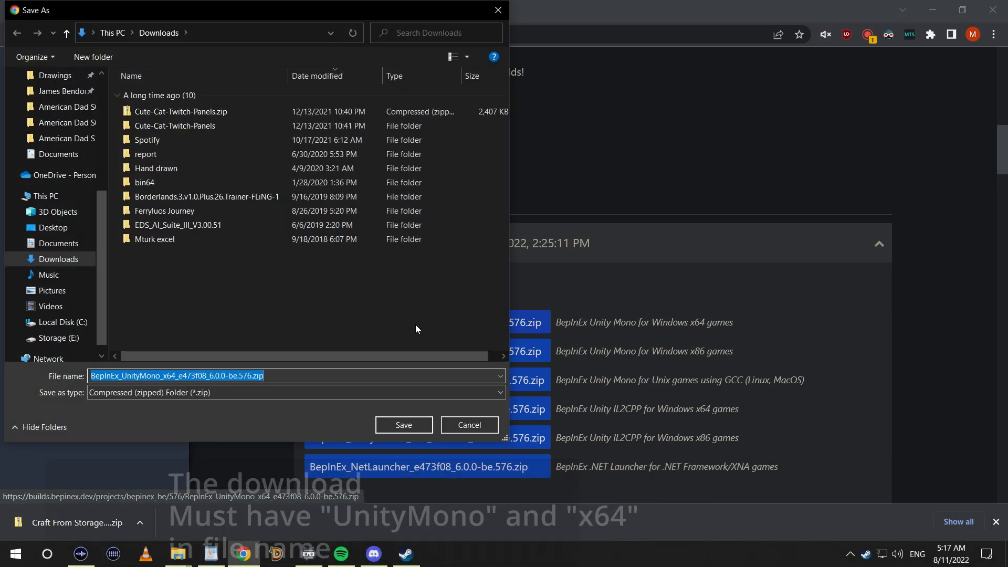
click(403, 425)
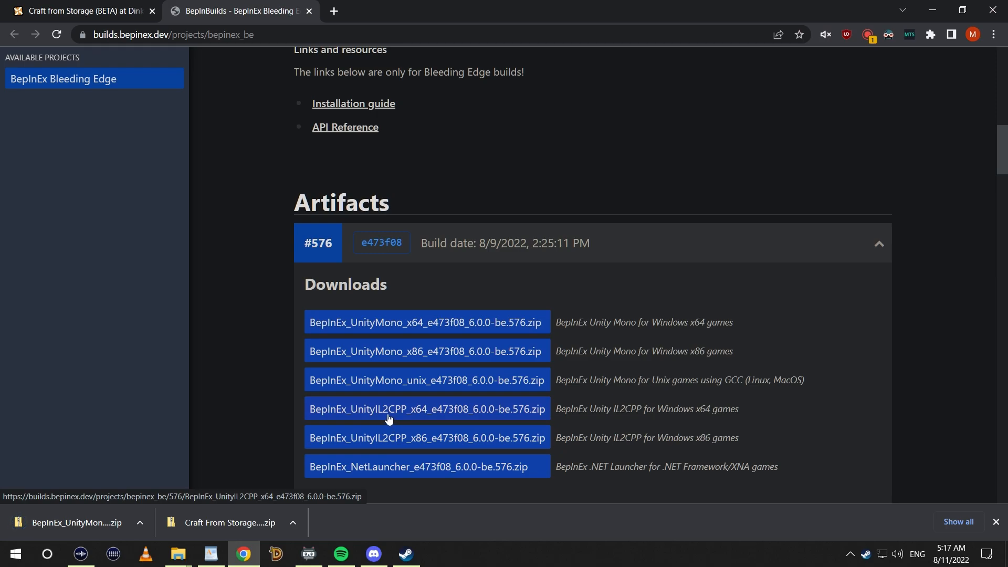
click(76, 10)
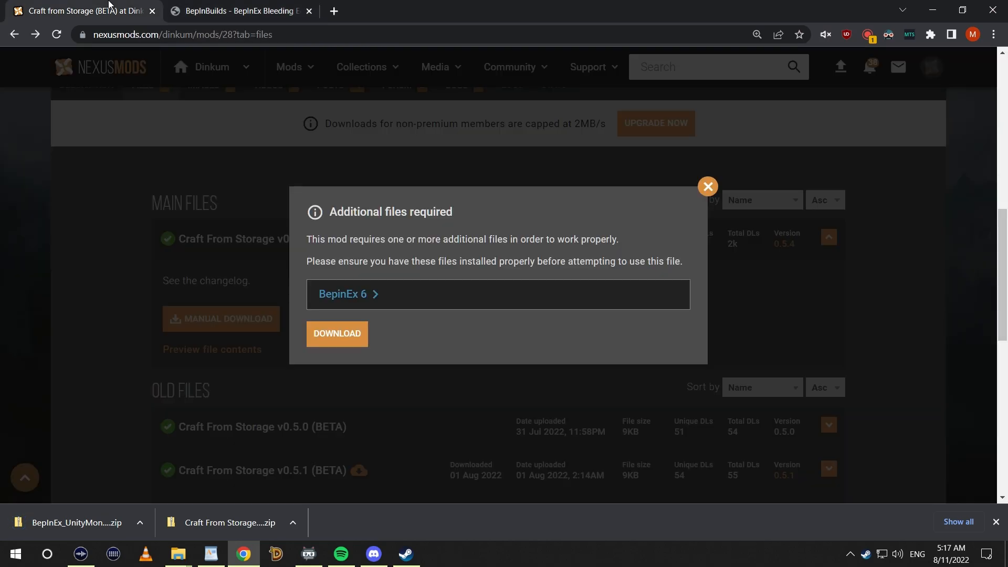
mouse_move(345, 347)
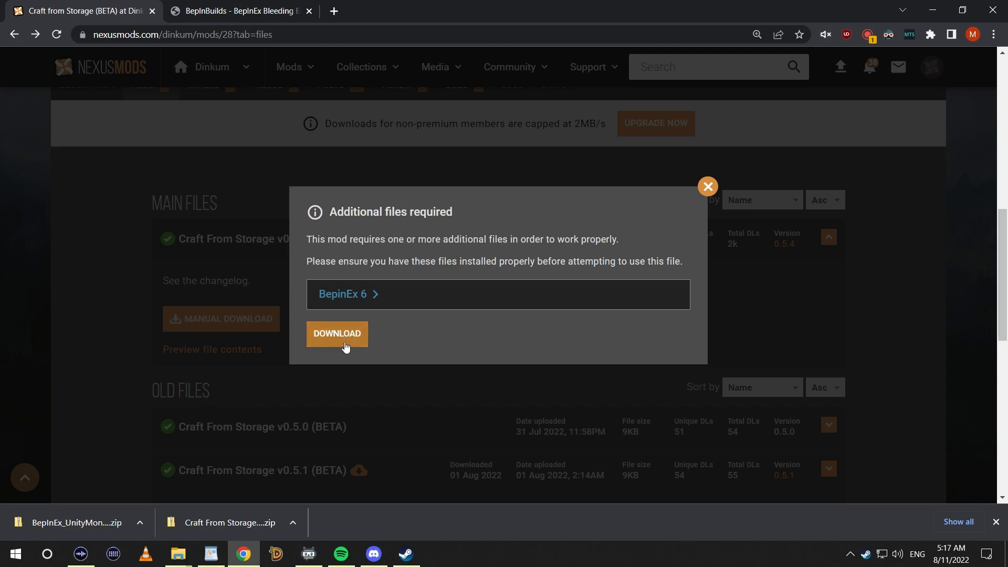
Step: Browse Dinkum's local files from its Steam Library properties to reach the install folder
click(405, 553)
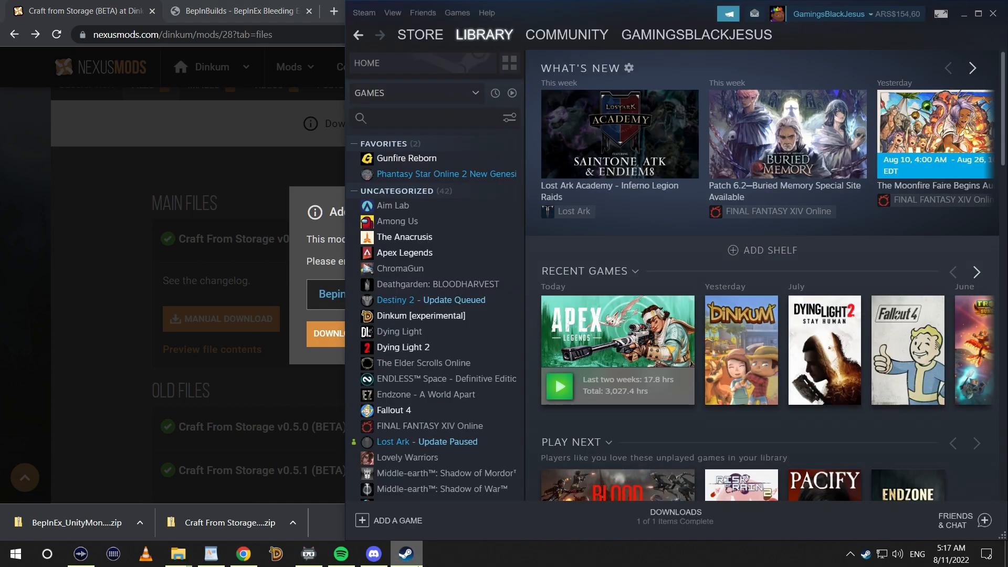
mouse_move(454, 321)
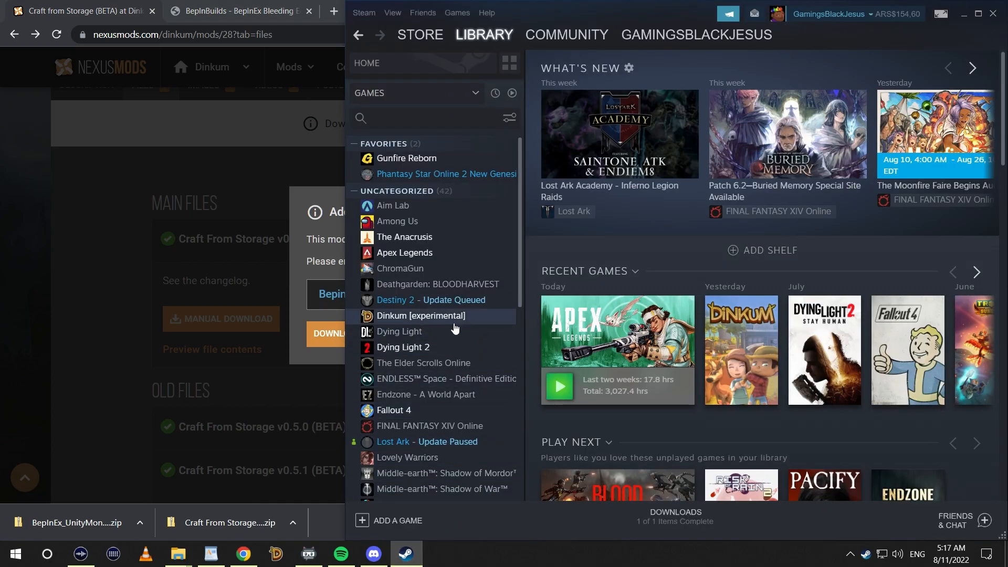
right_click(420, 316)
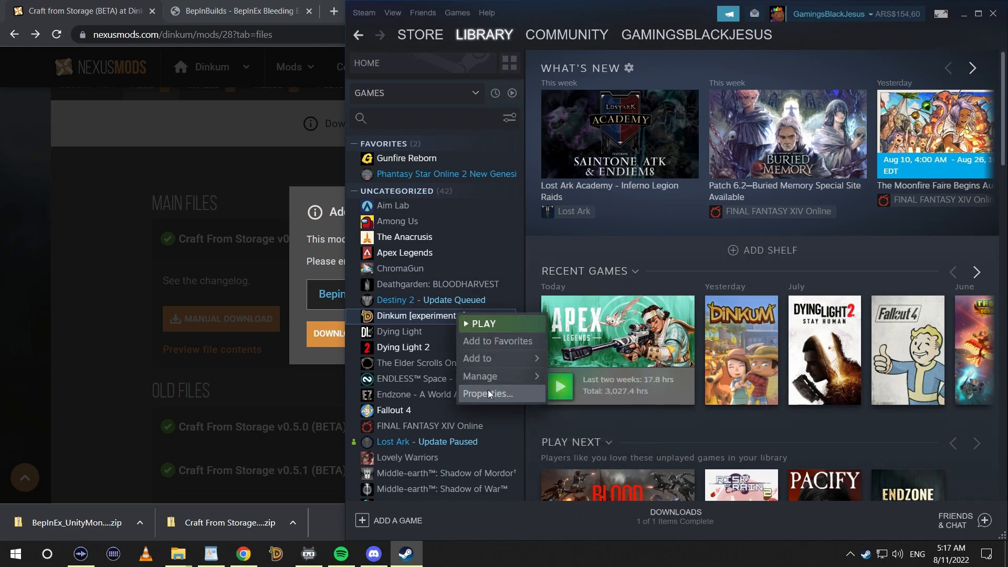
click(489, 394)
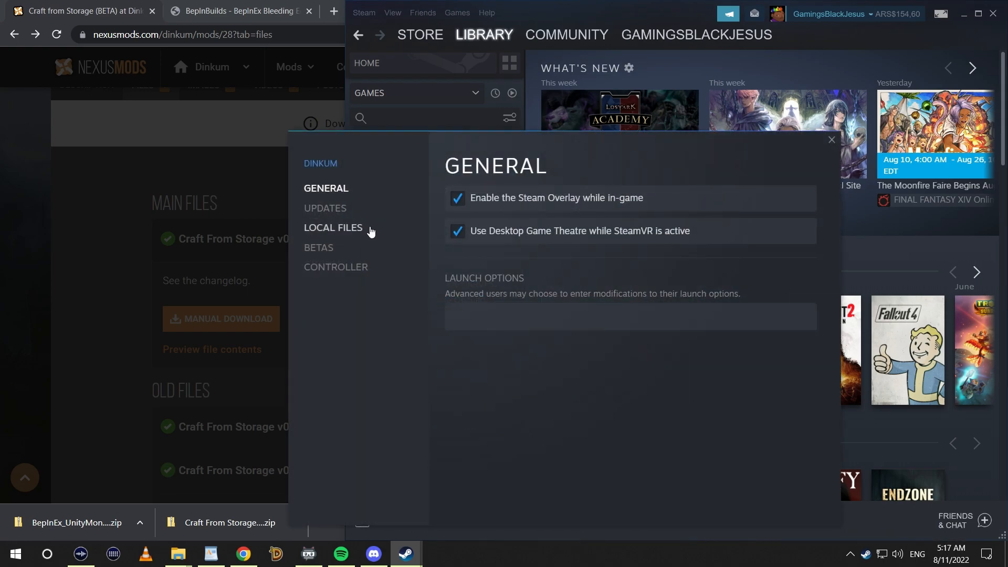
click(333, 227)
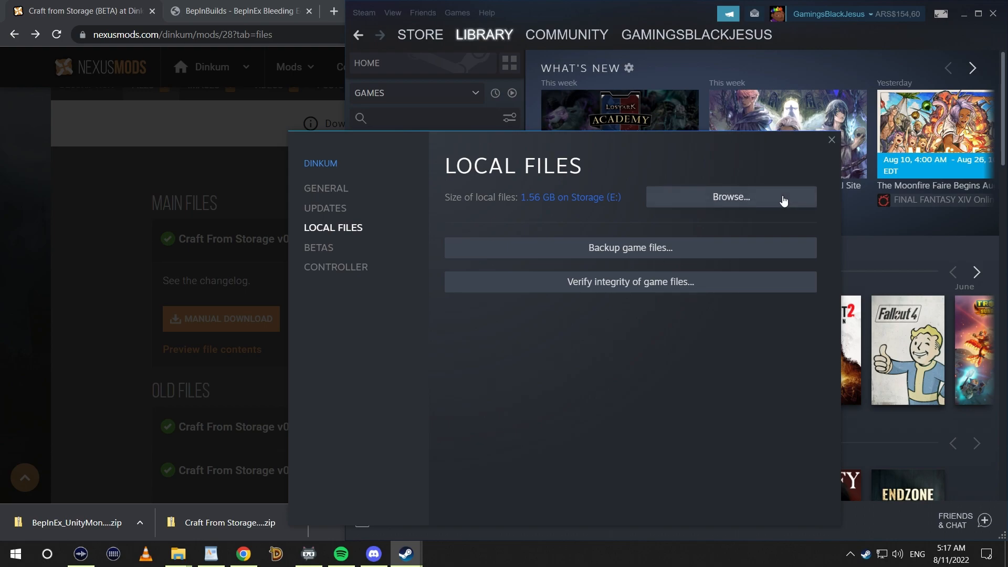
click(730, 197)
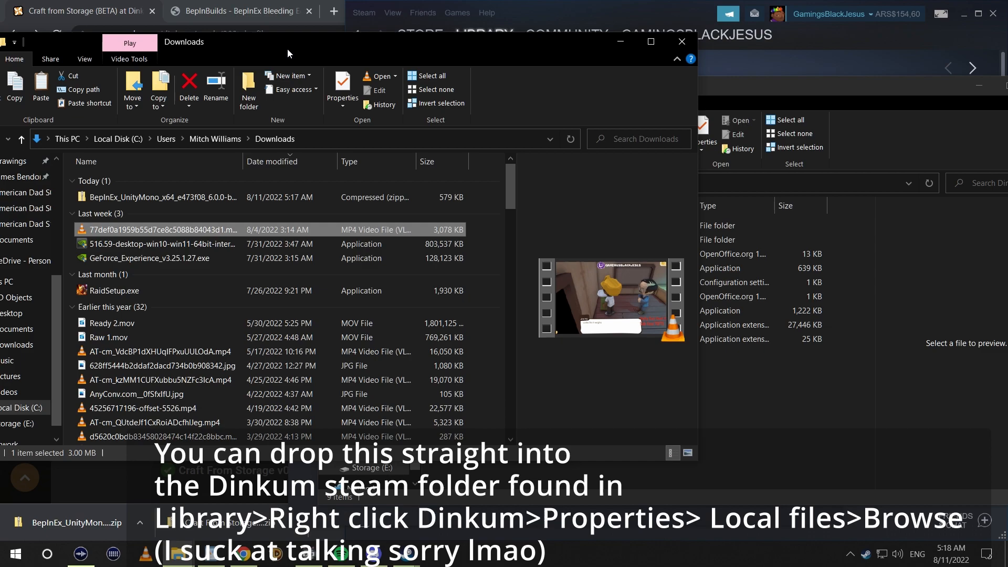
Step: Move the BepInEx zip into the Dinkum install folder and extract it there
click(161, 196)
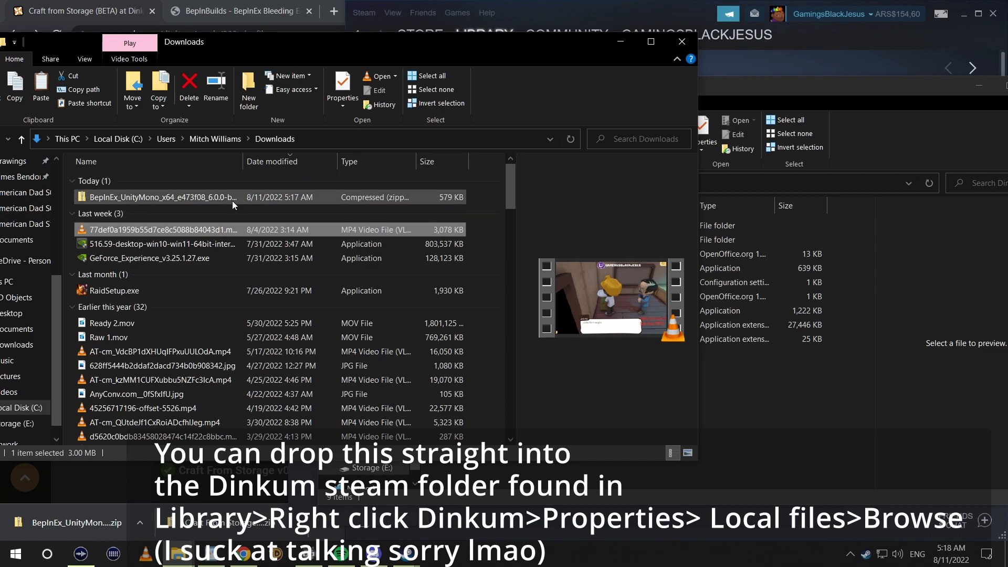
mouse_move(234, 196)
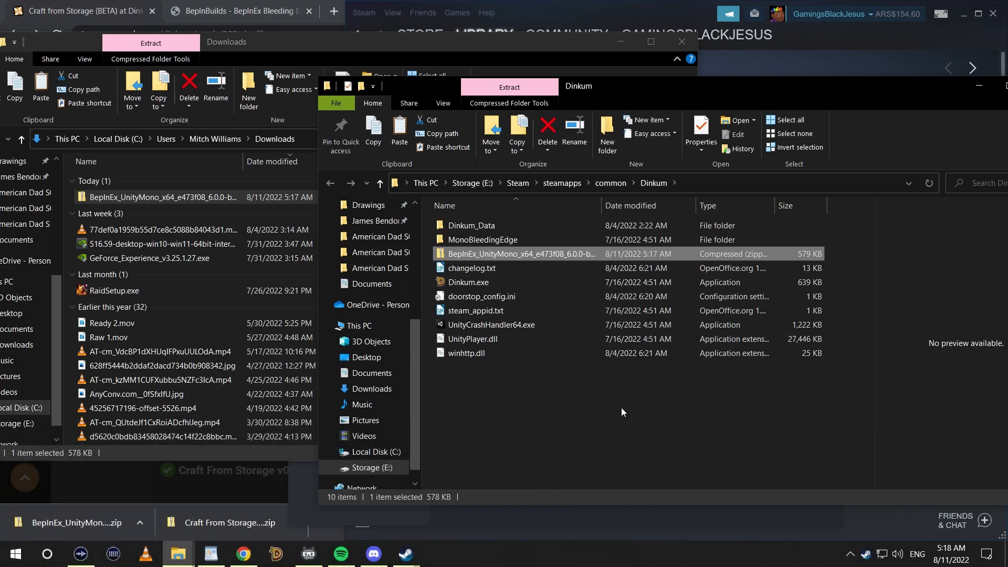
right_click(522, 253)
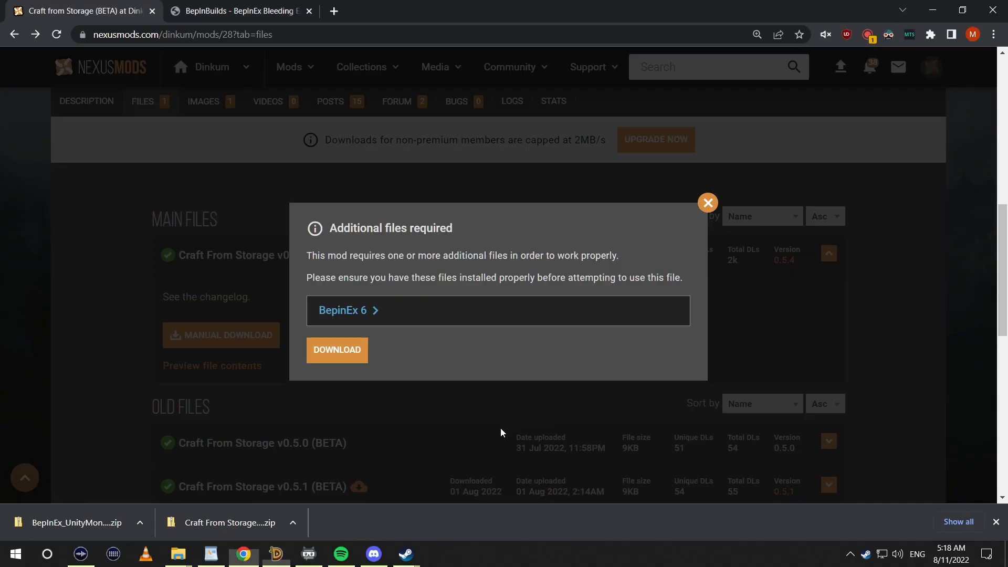
mouse_move(178, 554)
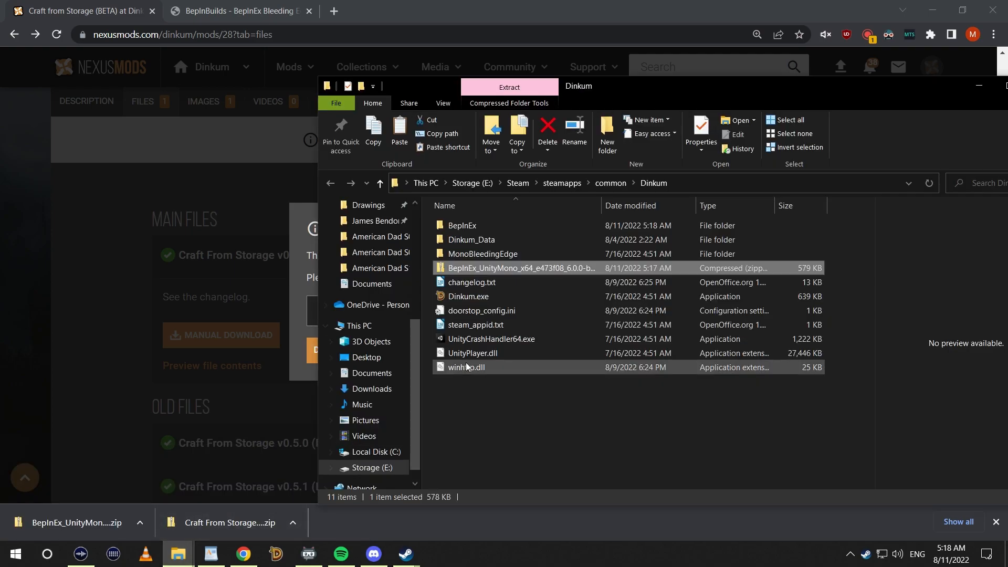
Step: Look inside the extracted BepInEx folder and its empty plugins subfolder, then return to the mod page
double_click(462, 224)
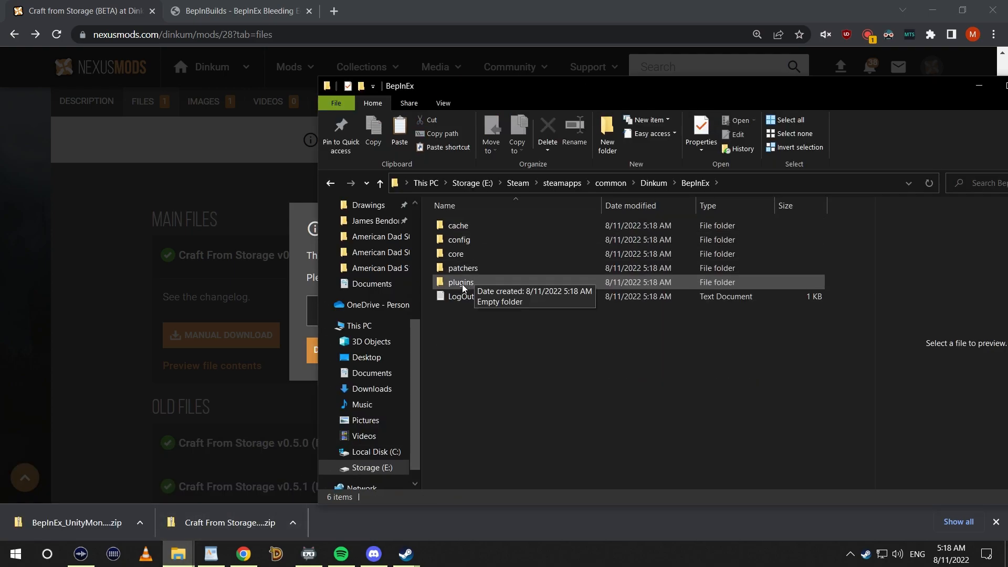
click(457, 253)
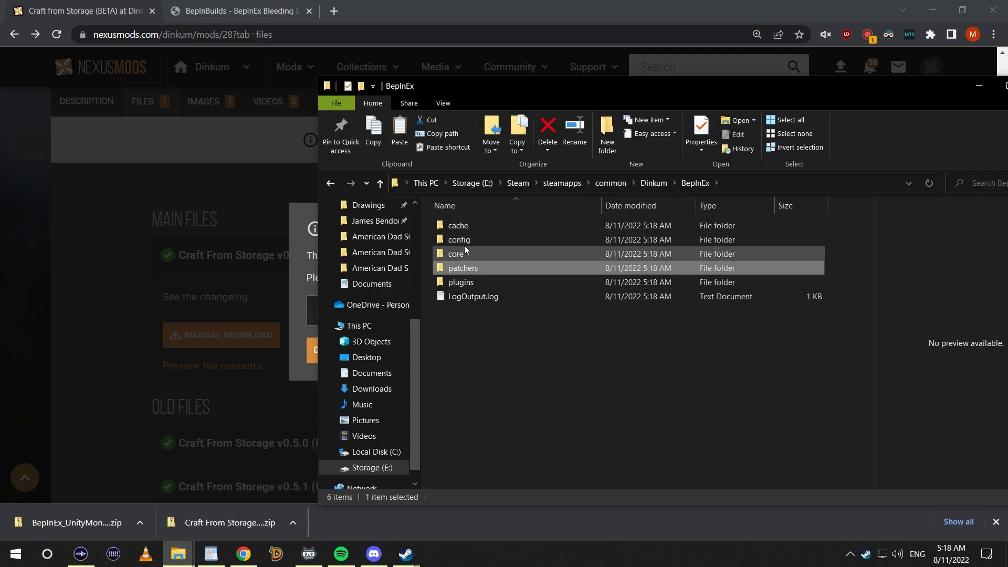
click(462, 268)
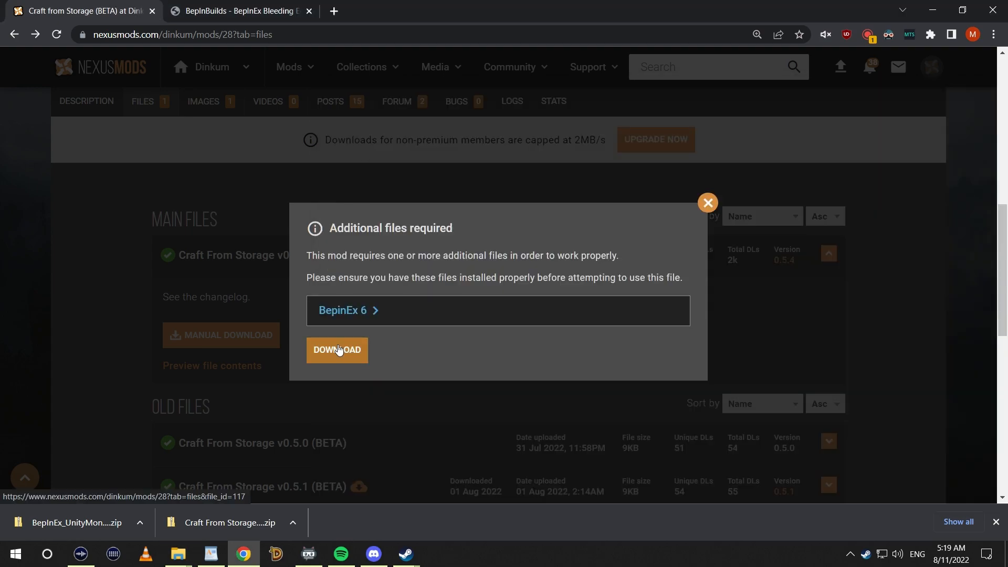
Step: Download the Craft From Storage mod zip and save it into Downloads
click(338, 350)
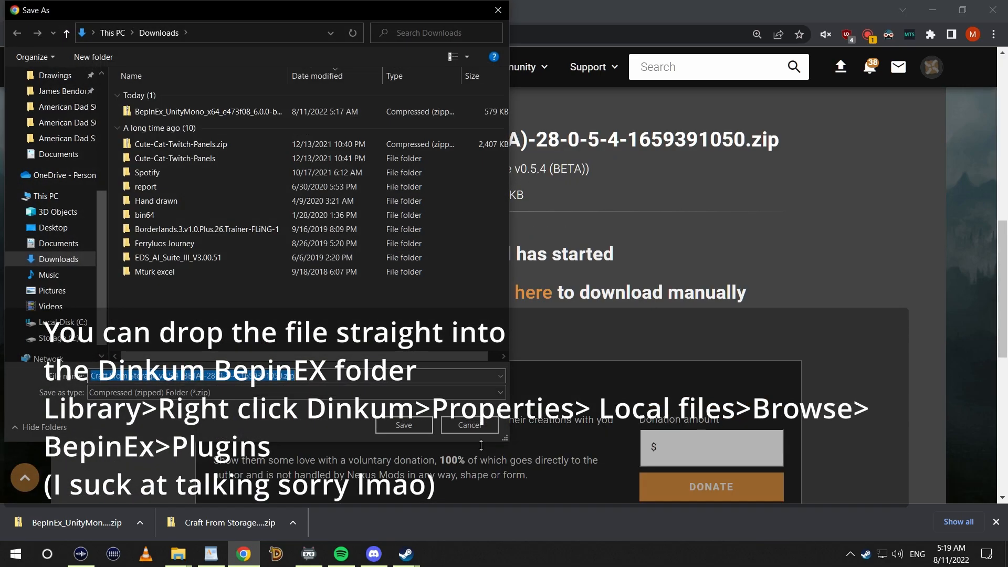
mouse_move(222, 522)
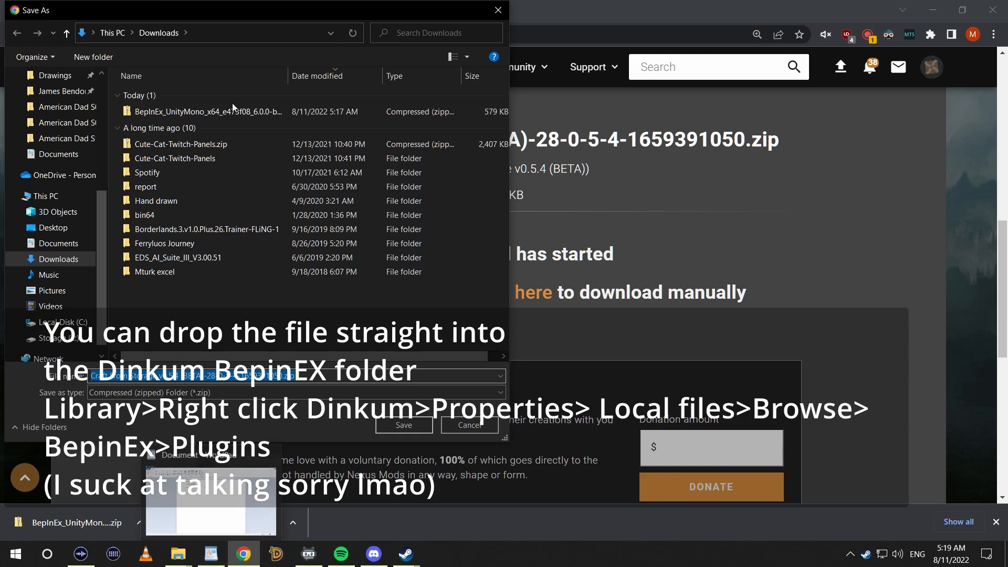
click(404, 425)
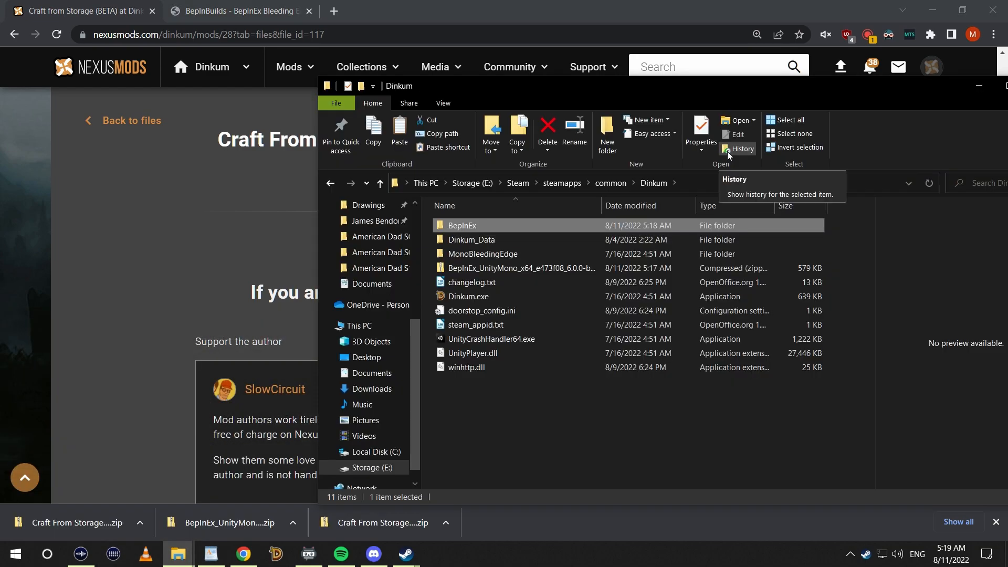
mouse_move(586, 228)
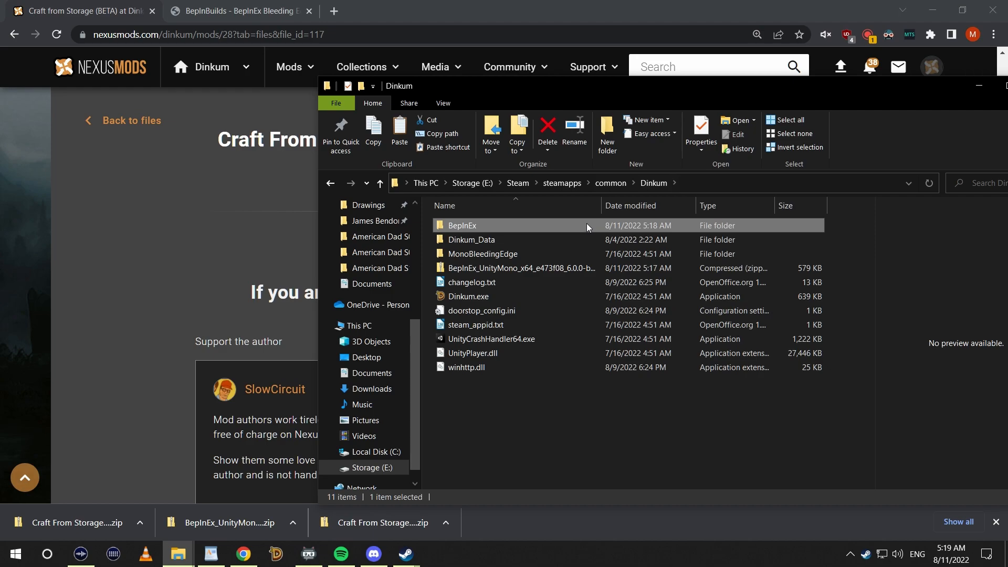
Step: Drop the Craft From Storage v0.5.4 zip into Dinkum's BepInEx > plugins folder
double_click(463, 225)
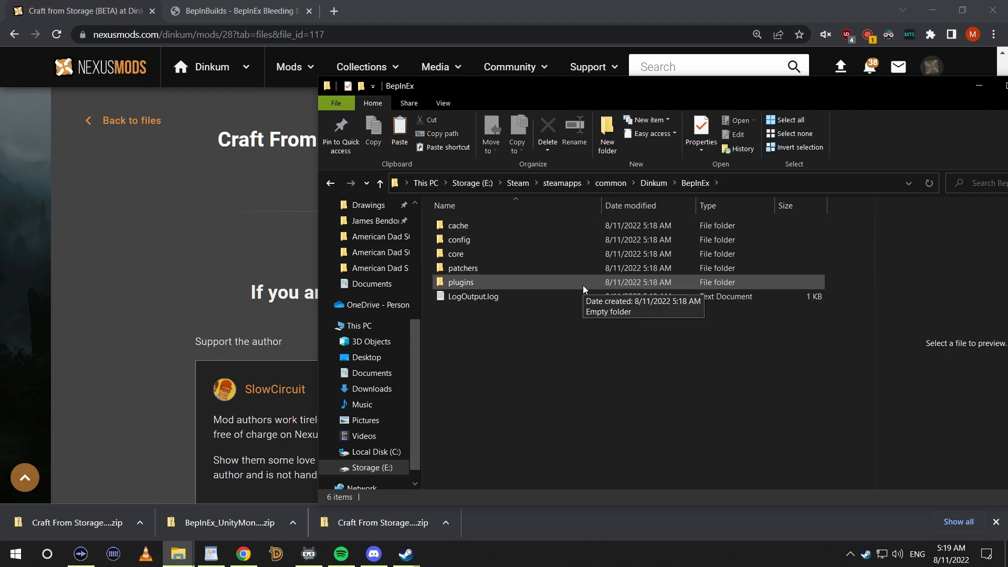
double_click(460, 283)
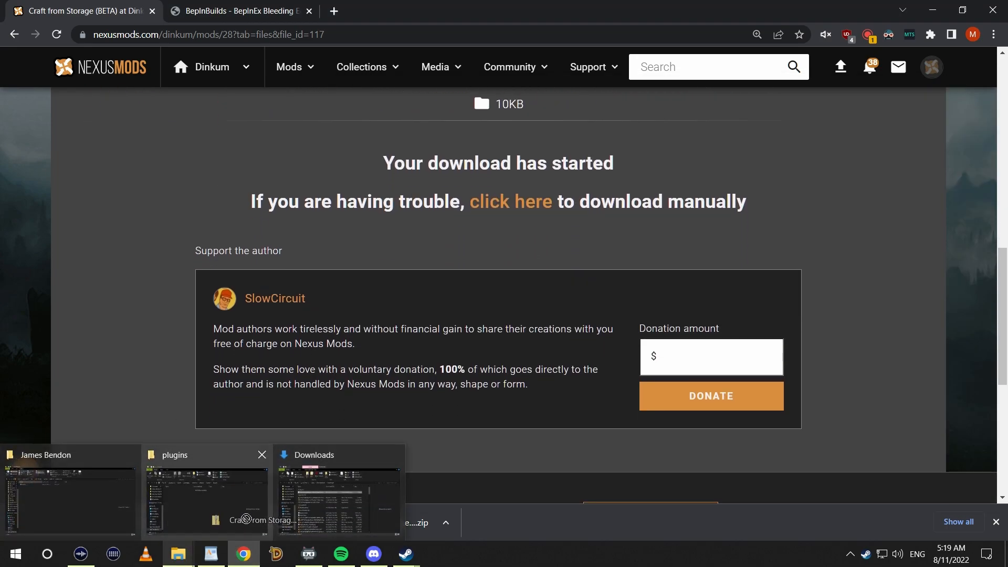
click(206, 491)
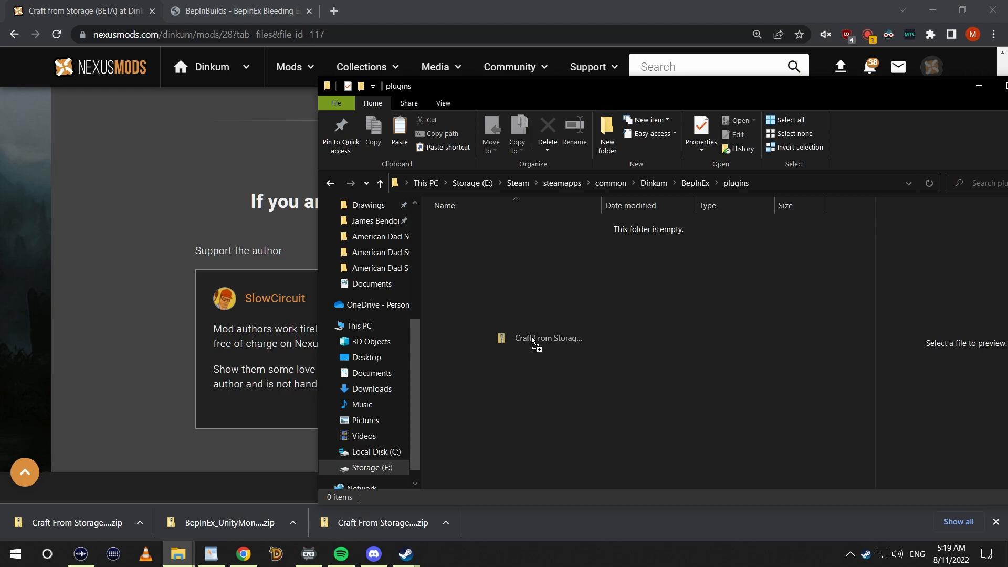
click(546, 337)
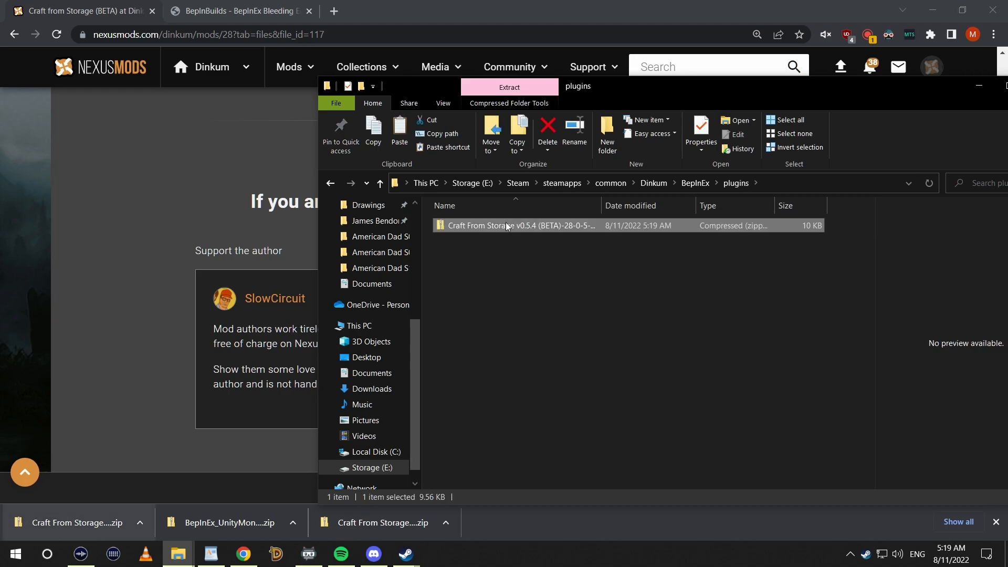
right_click(515, 225)
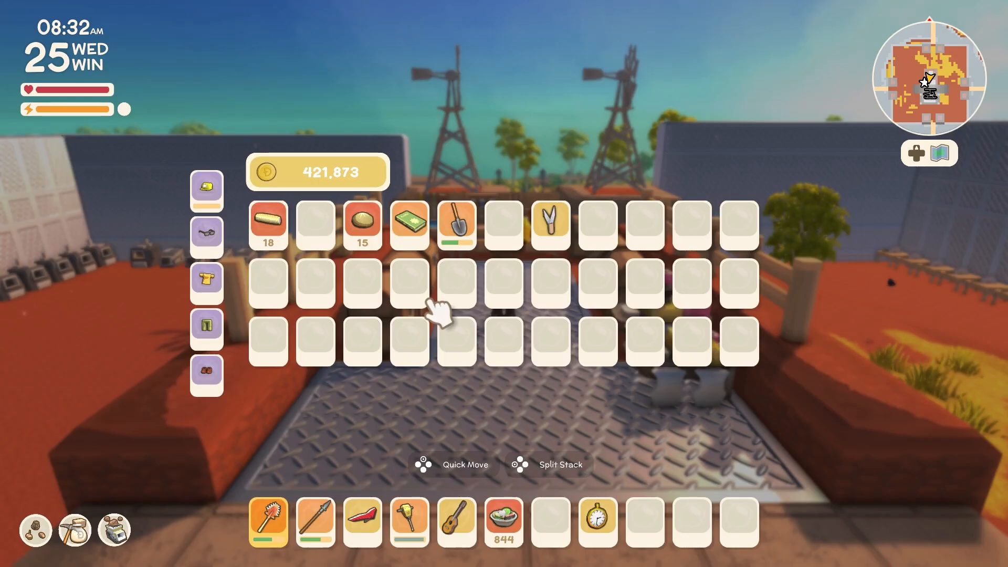
mouse_move(479, 302)
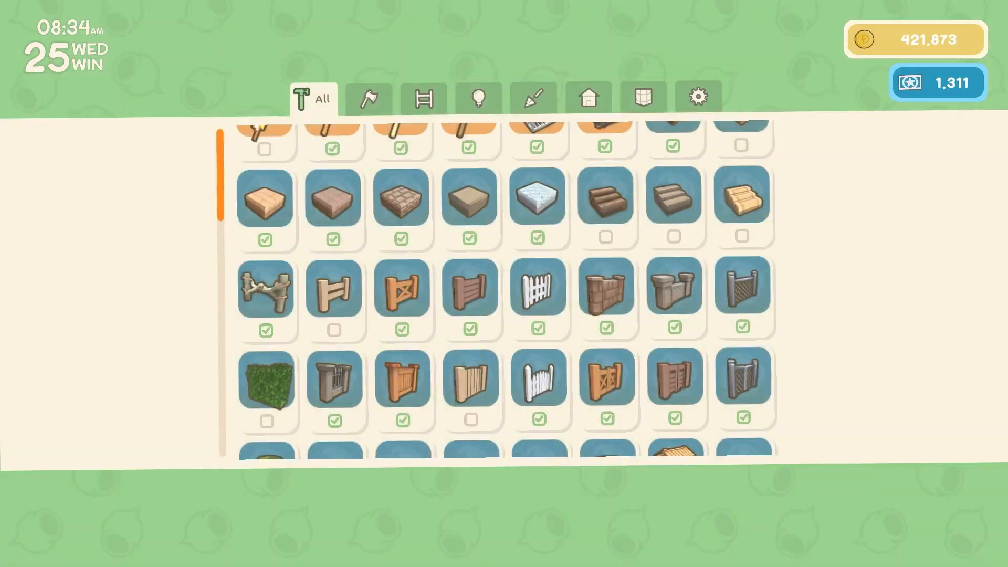
Step: Scroll the crafting catalogue to see items checkmarked as craftable from storage
scroll(down, 3)
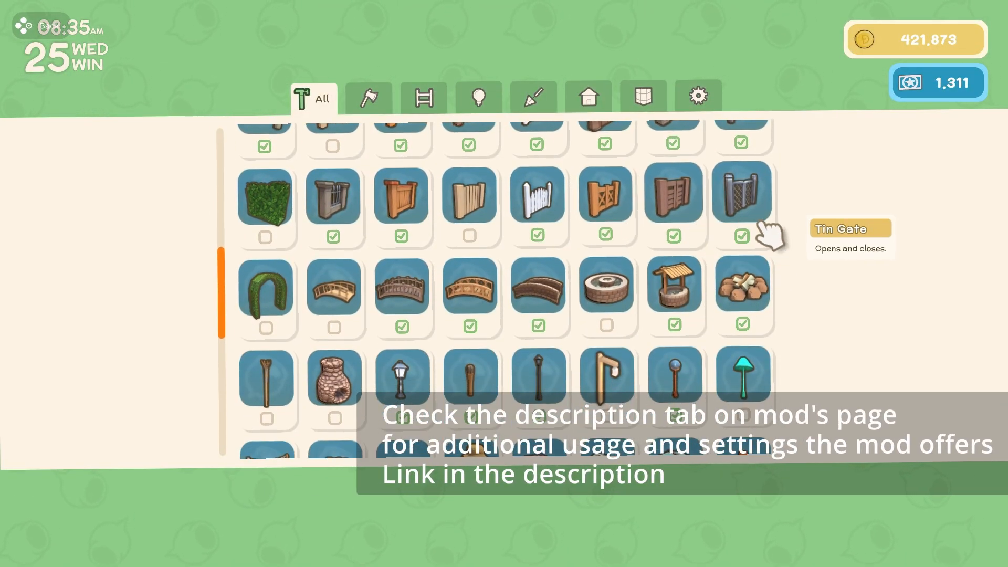